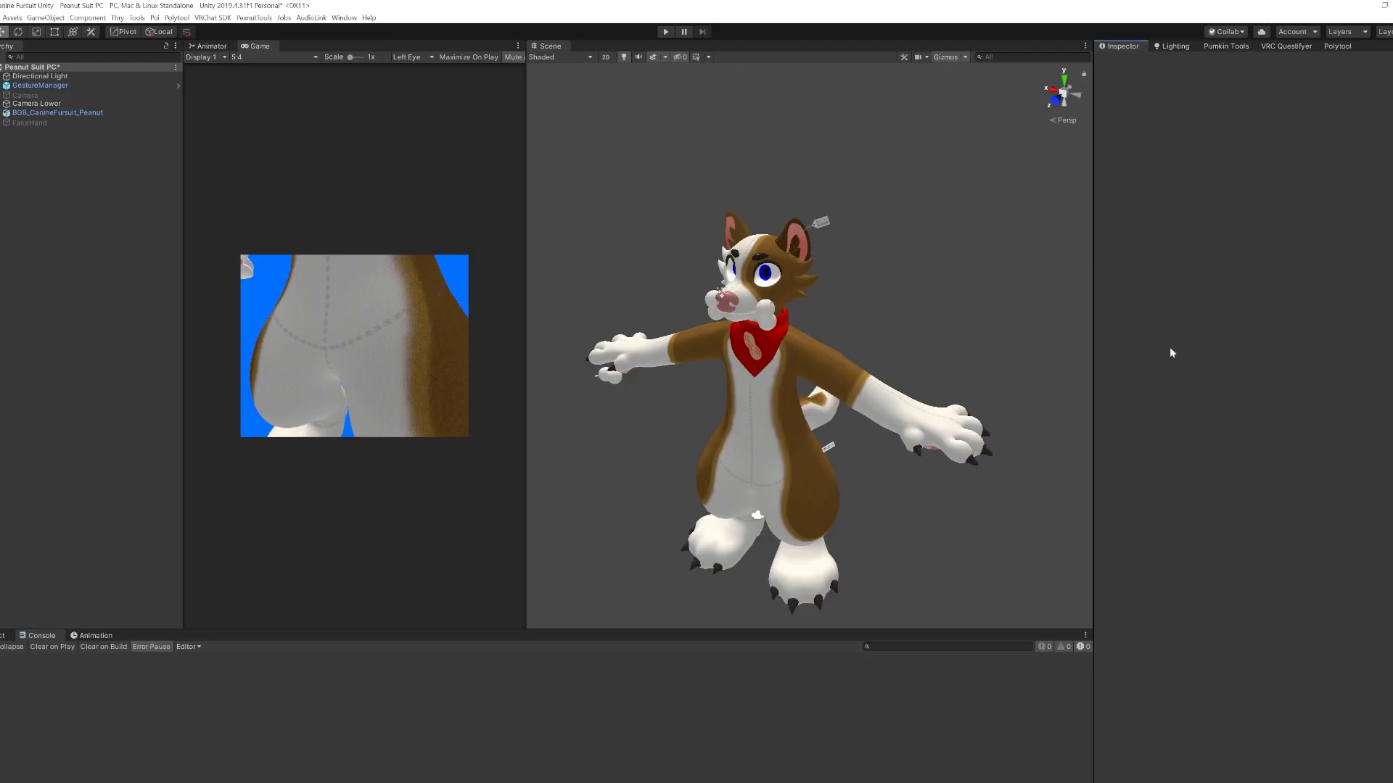
mouse_move(1175, 351)
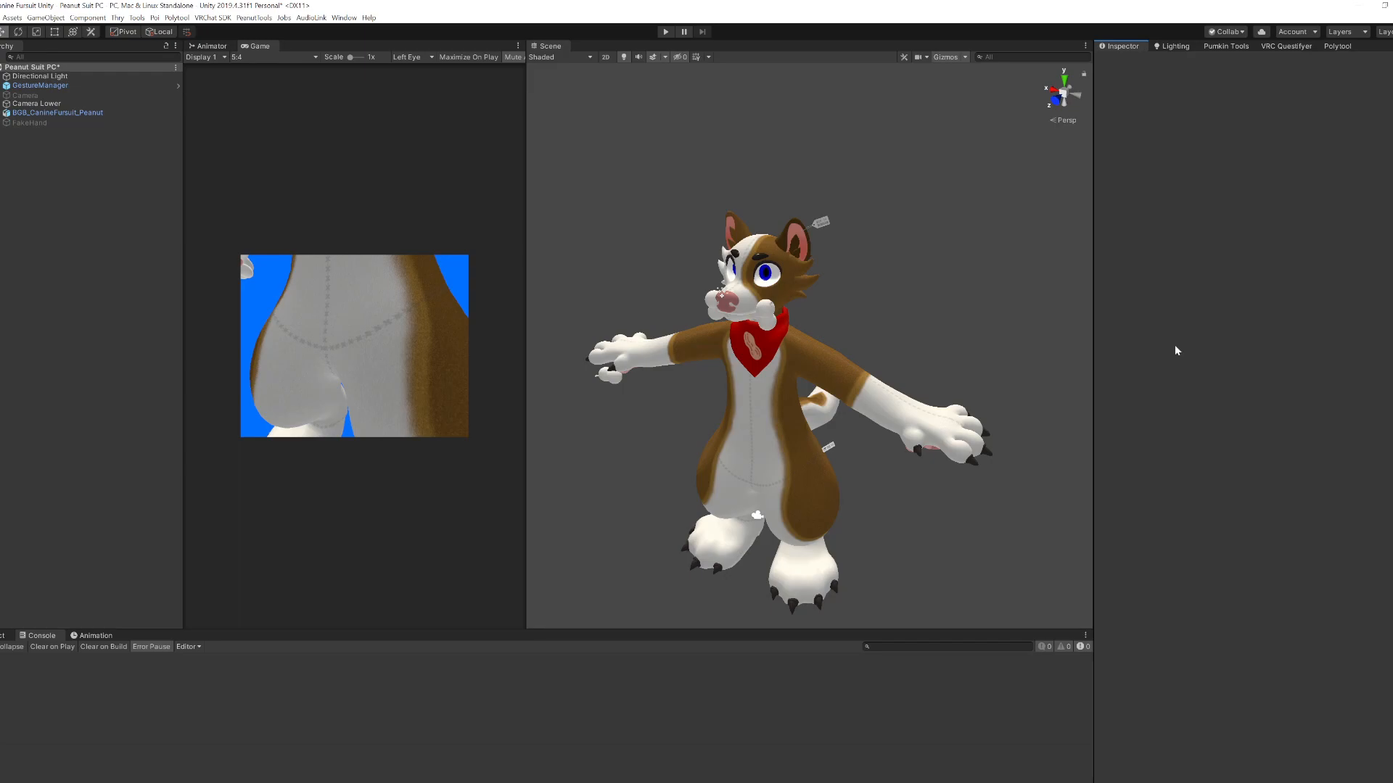
mouse_move(489, 632)
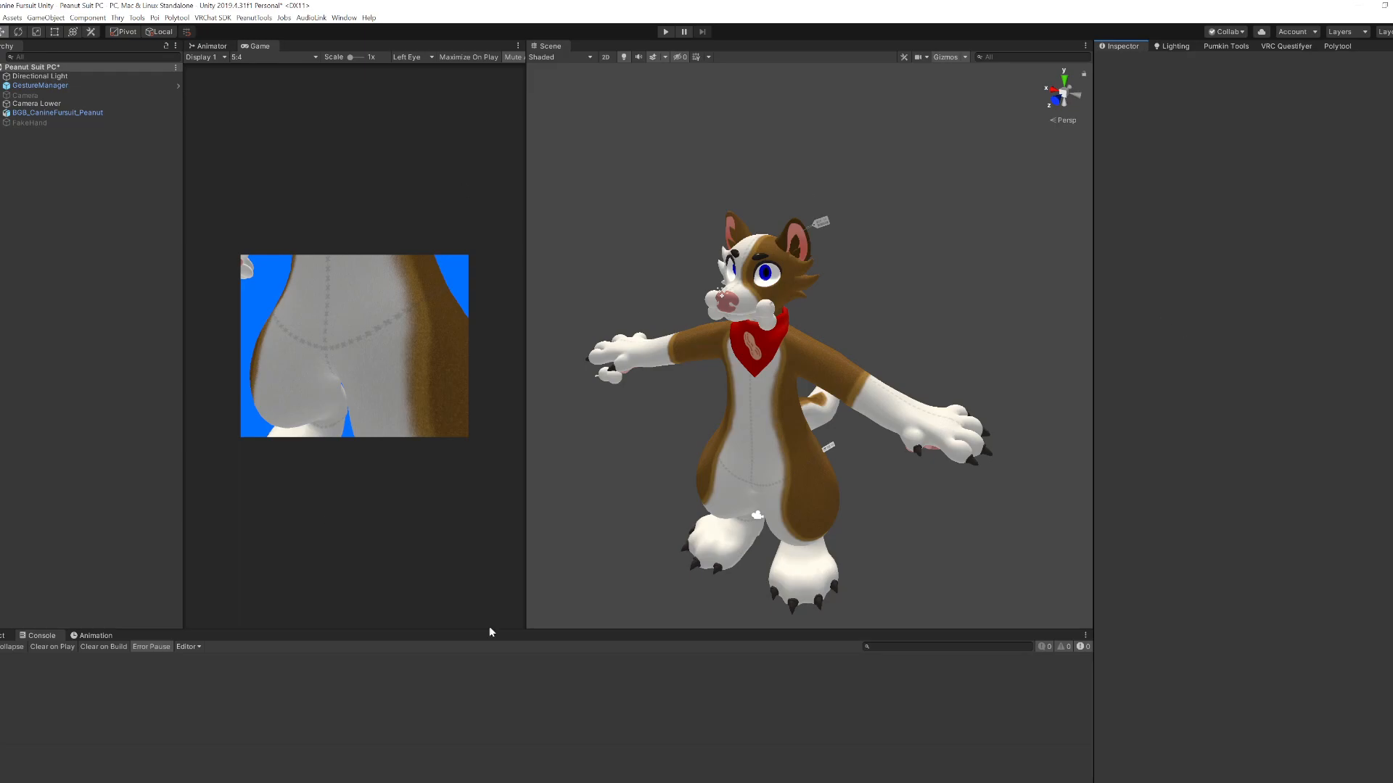
mouse_move(657, 302)
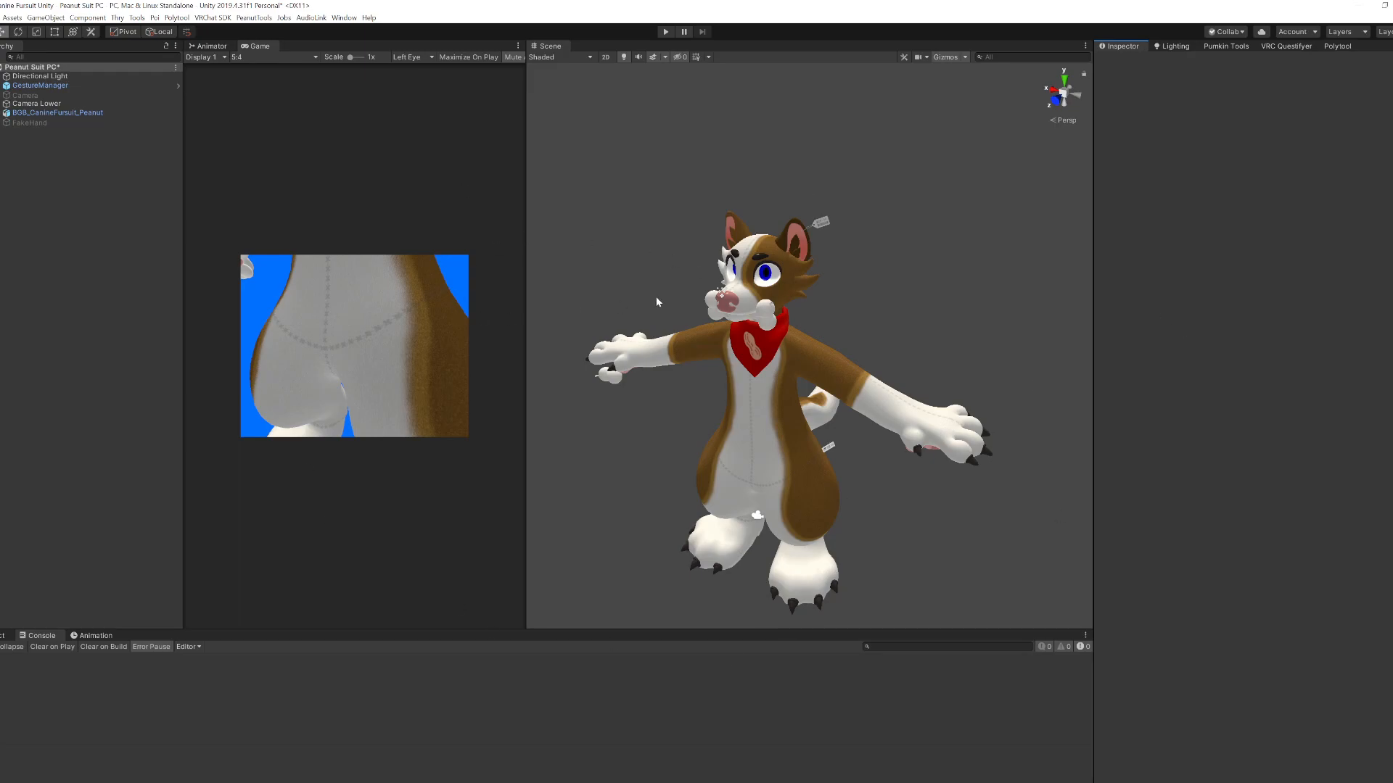
mouse_move(288, 206)
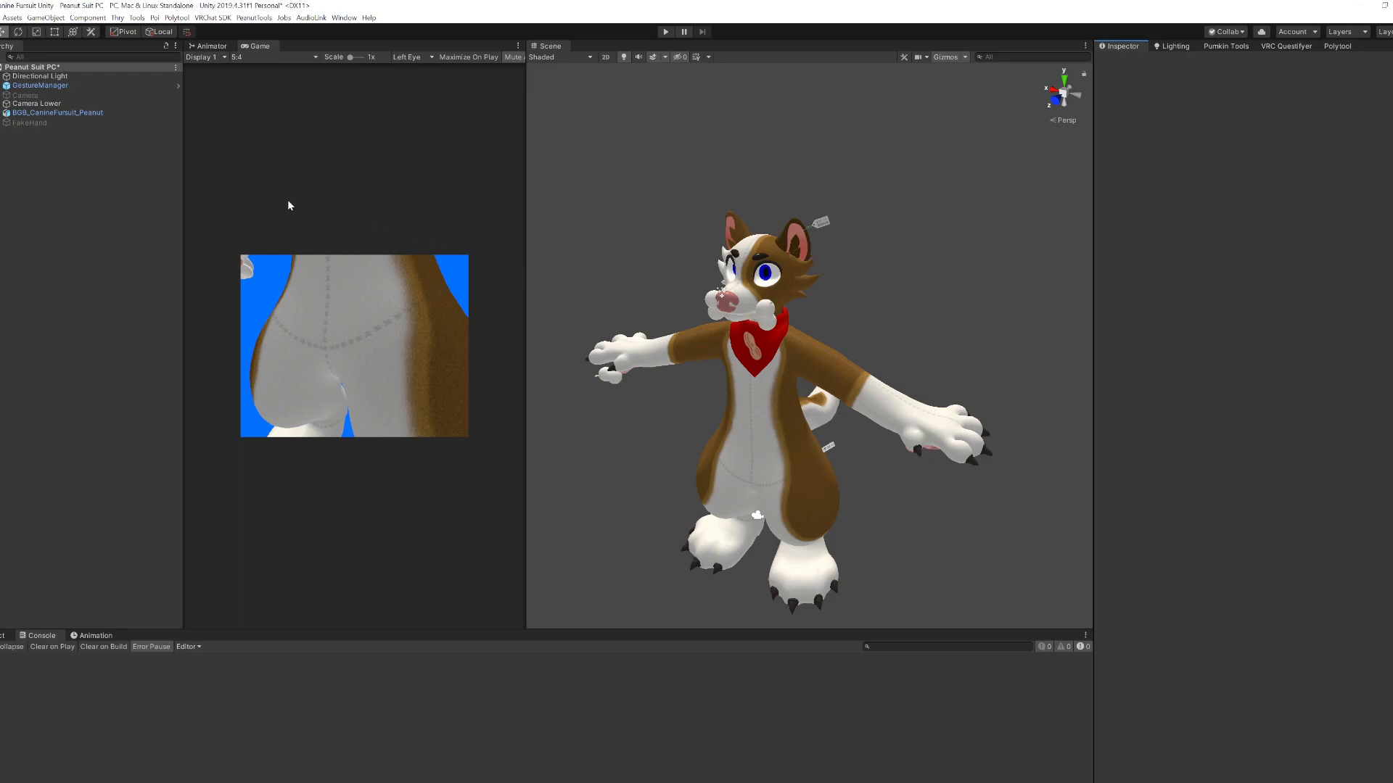
mouse_move(569, 276)
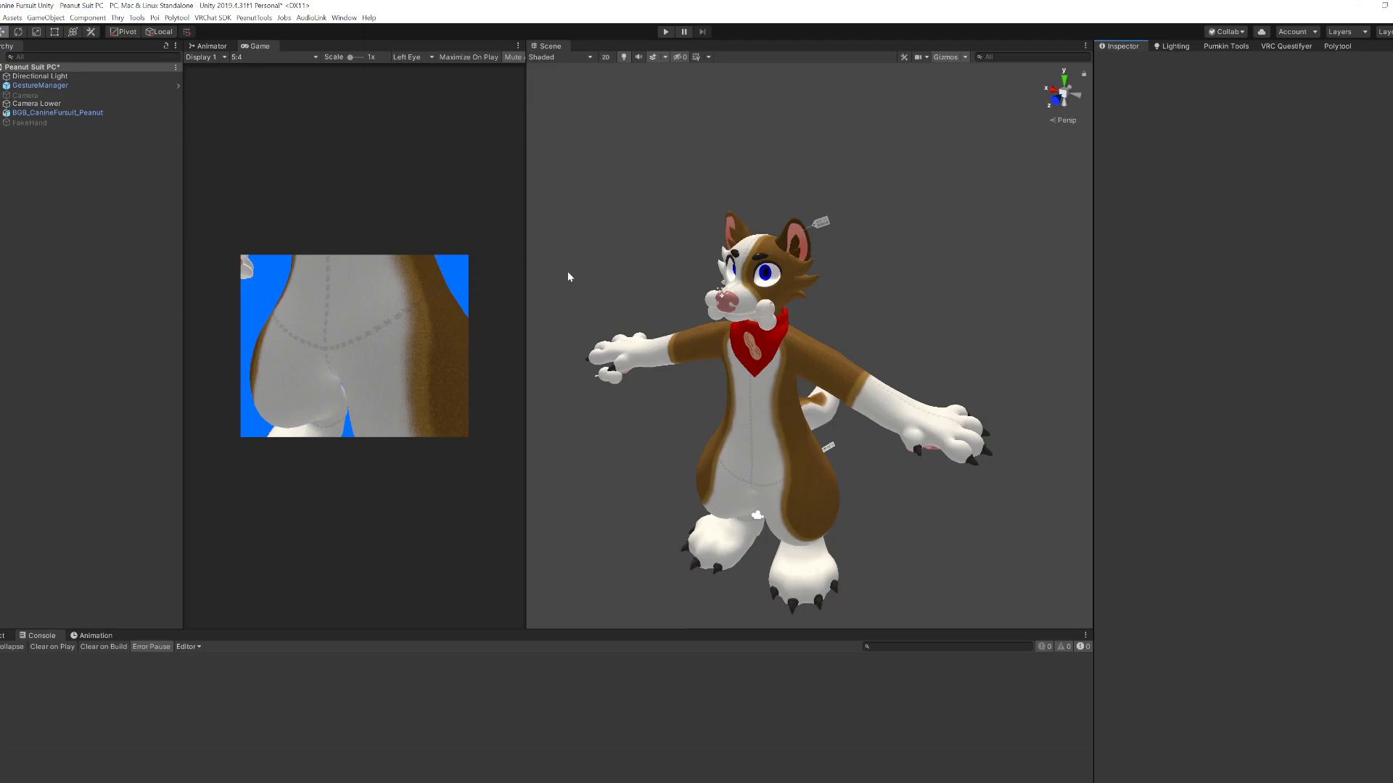
mouse_move(305, 88)
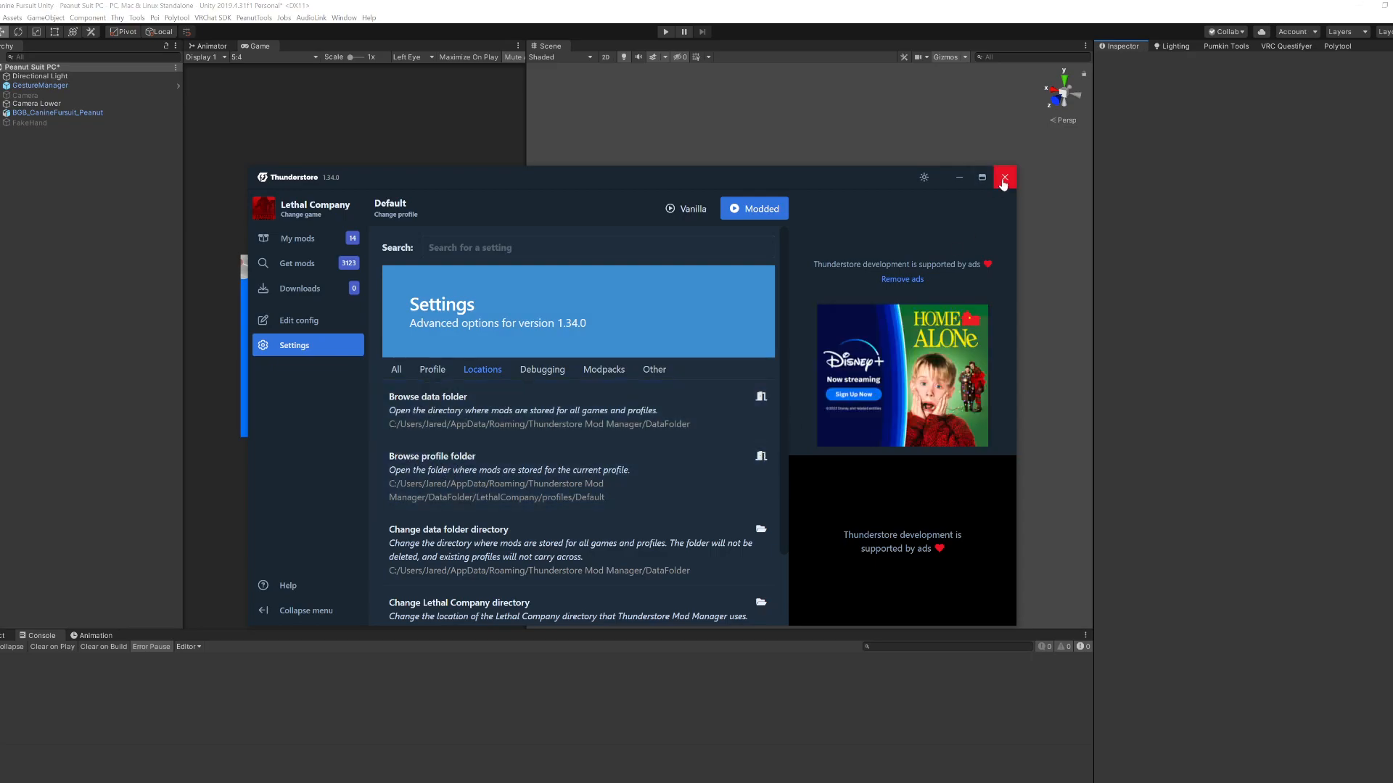
Step: Close the Thunderstore Mod Manager, leaving the Default profile folder open
left_click(1004, 177)
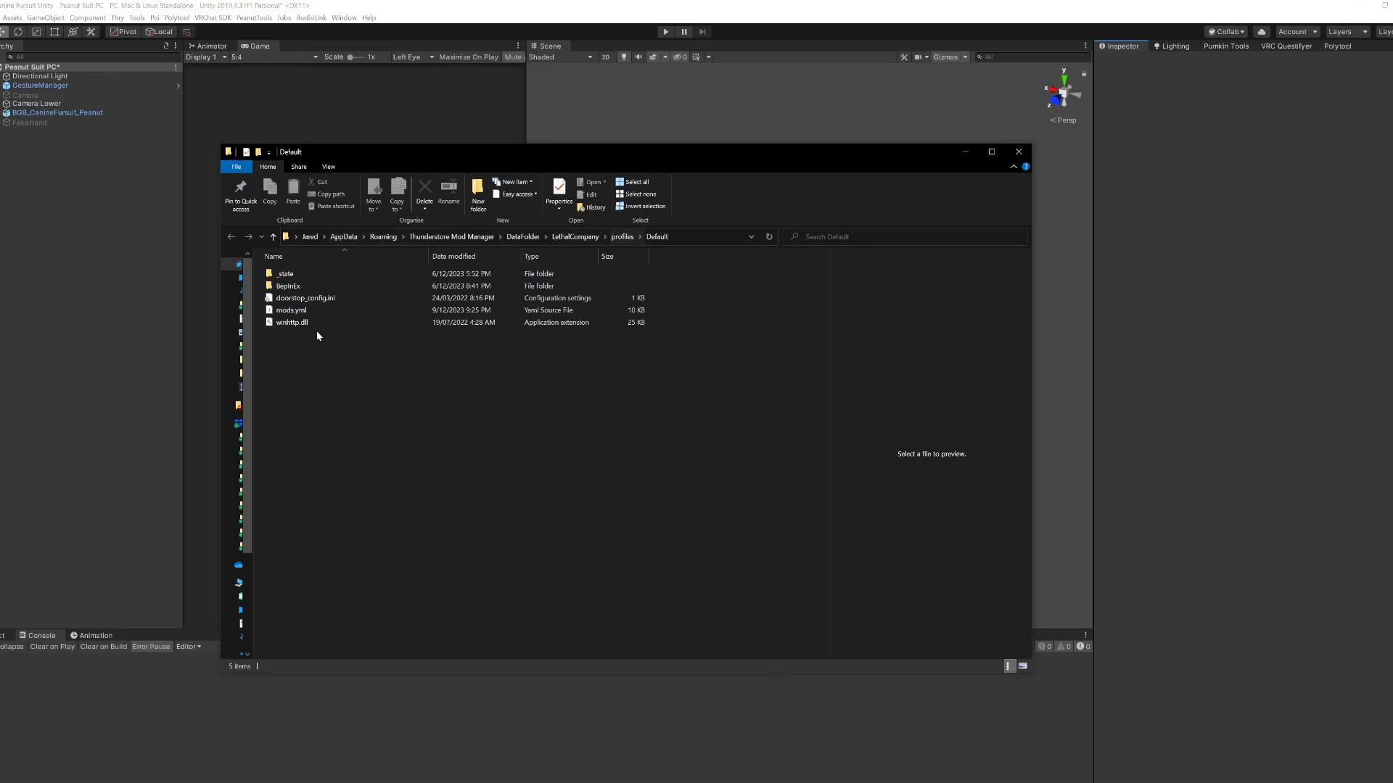
Step: Open BepInEx > plugins > PeanutBuddha-AvatarCreatures and import the Avatar Creature Generator unitypackage
double_click(287, 286)
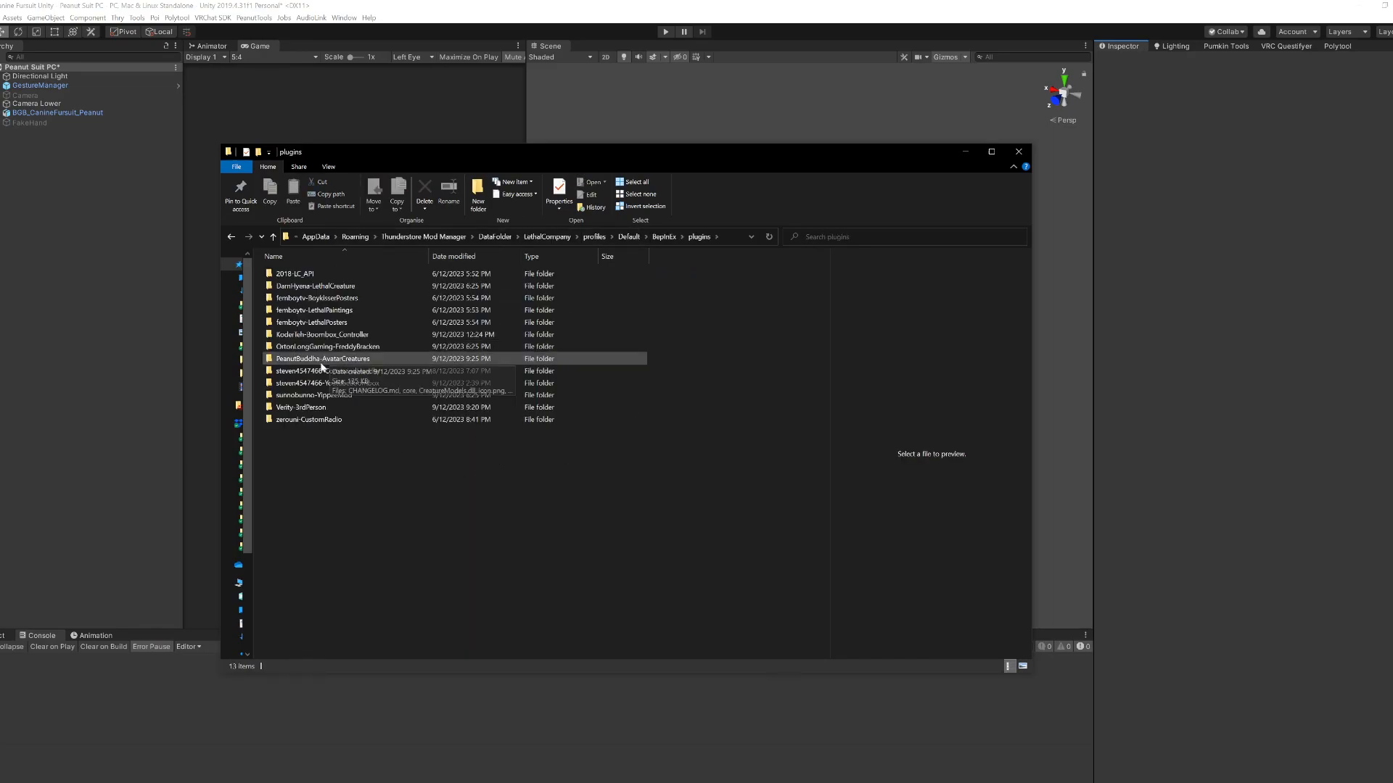
left_click(324, 358)
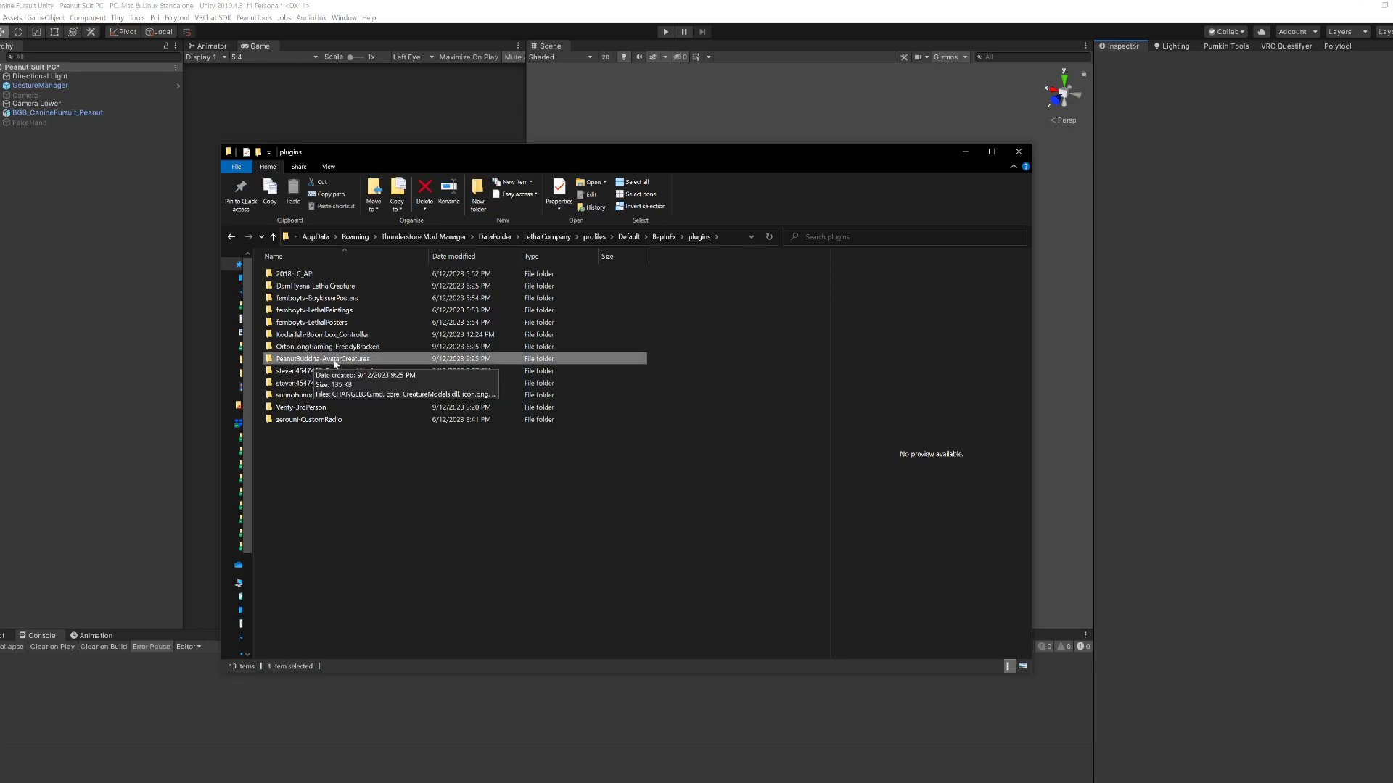
double_click(322, 357)
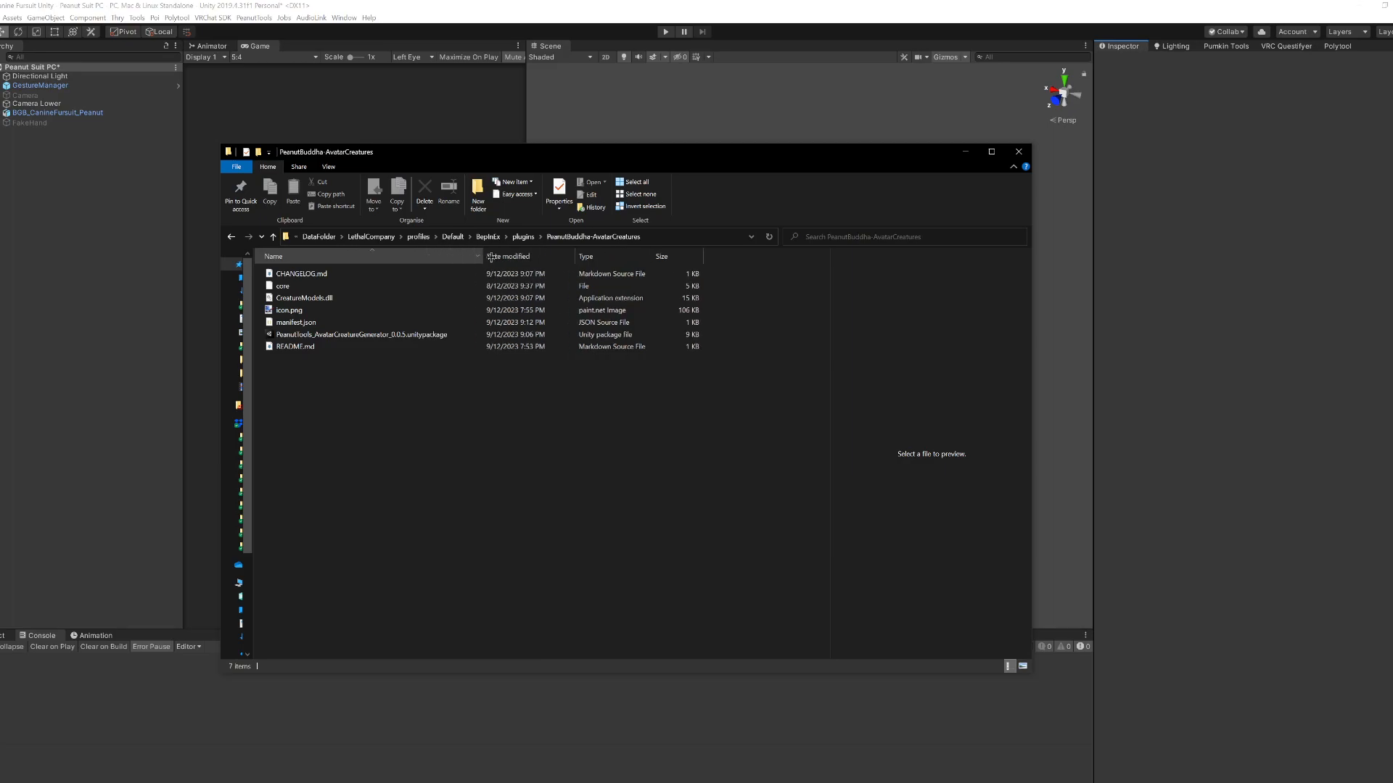
left_click(360, 334)
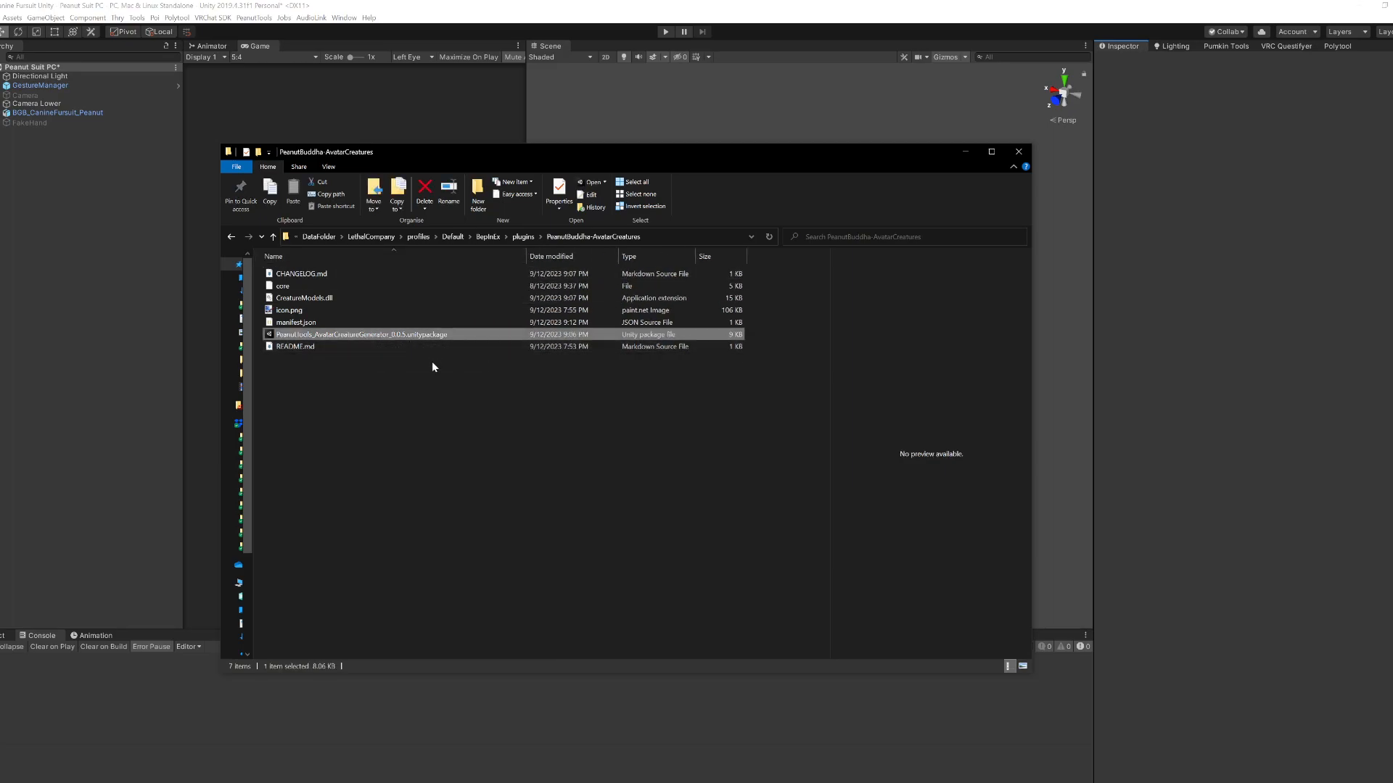
double_click(360, 334)
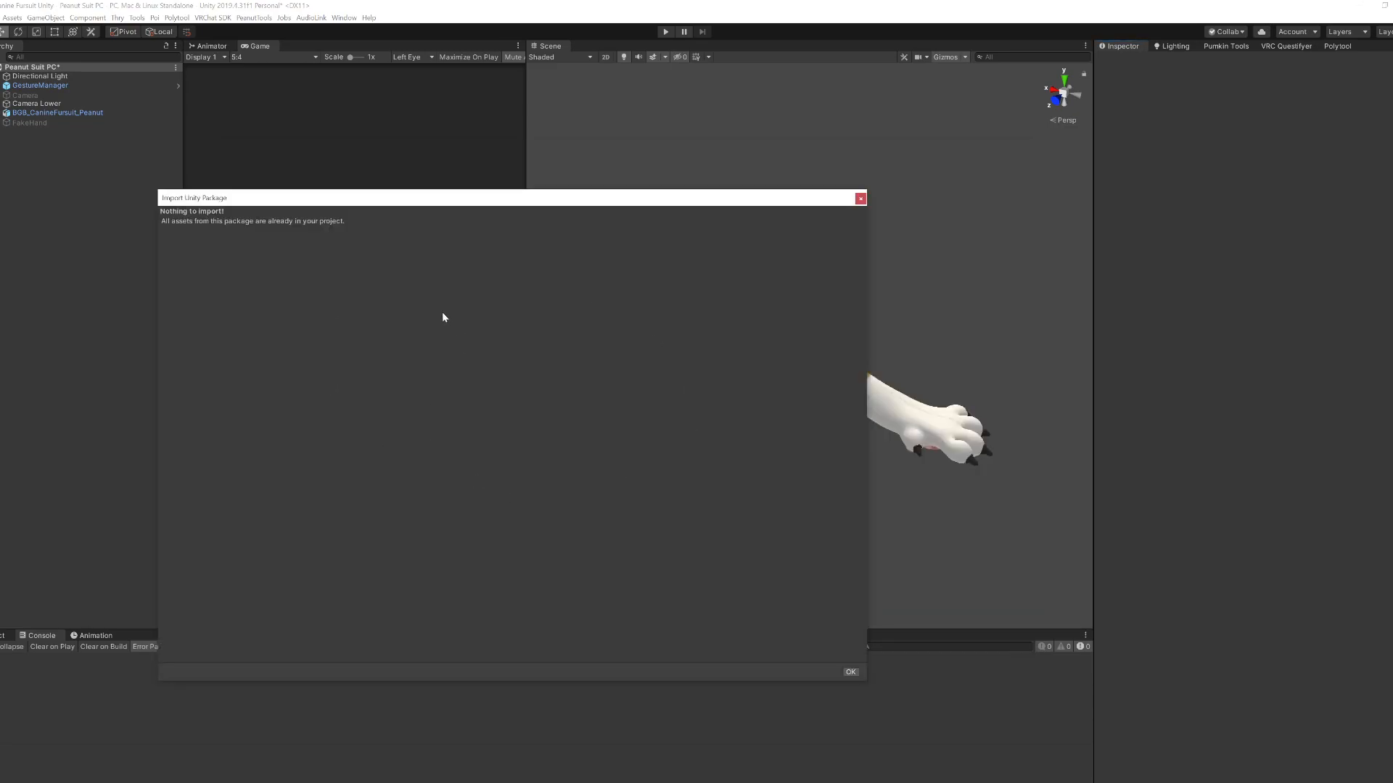
mouse_move(484, 221)
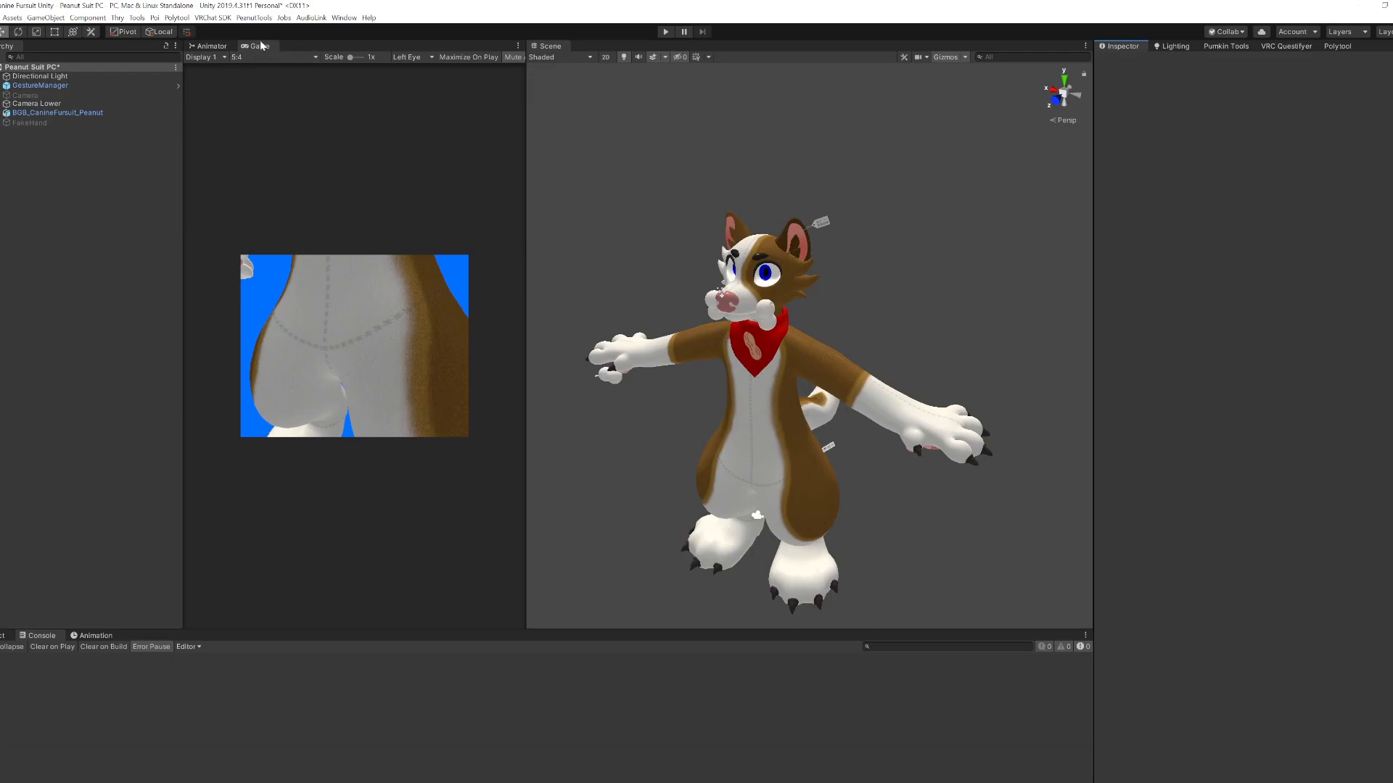
Step: Launch Avatar Creature Generator from the PeanutTools menu
left_click(254, 17)
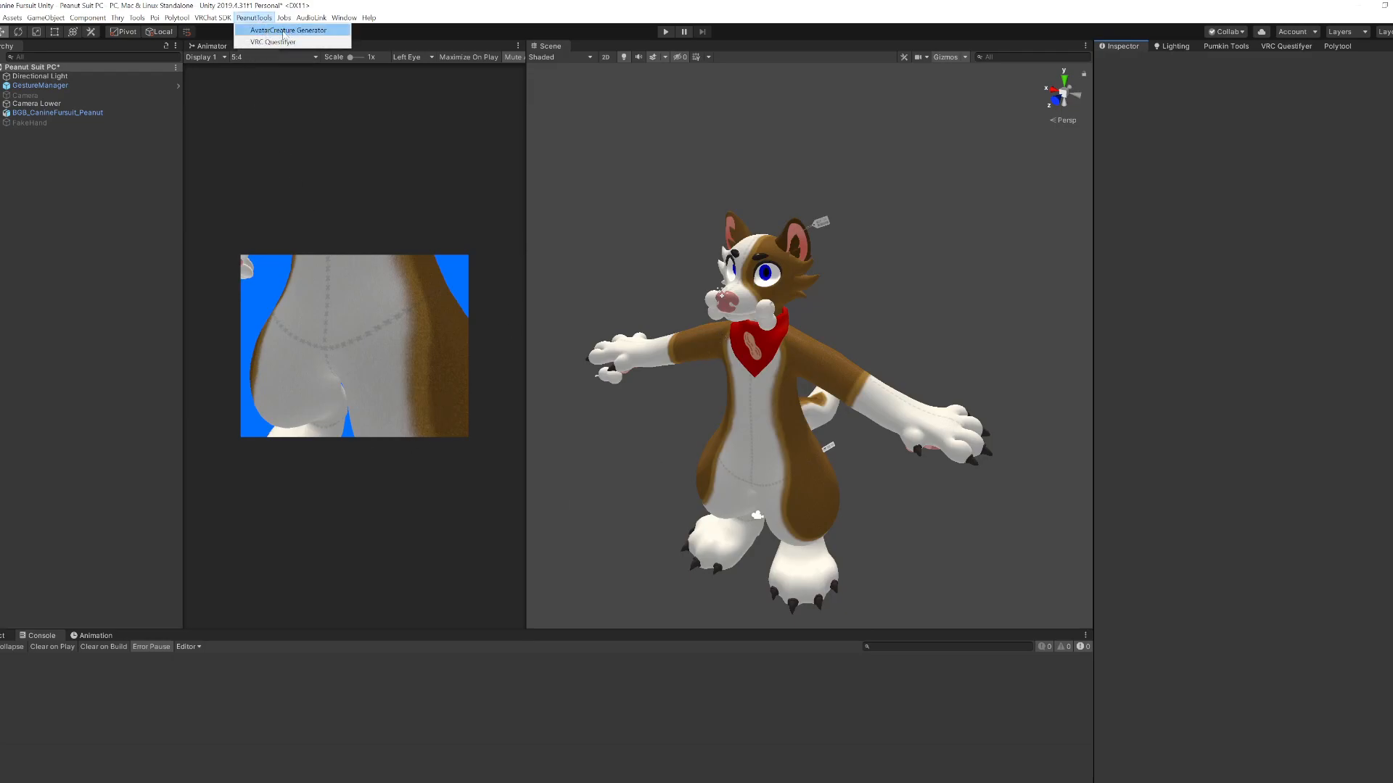
left_click(285, 29)
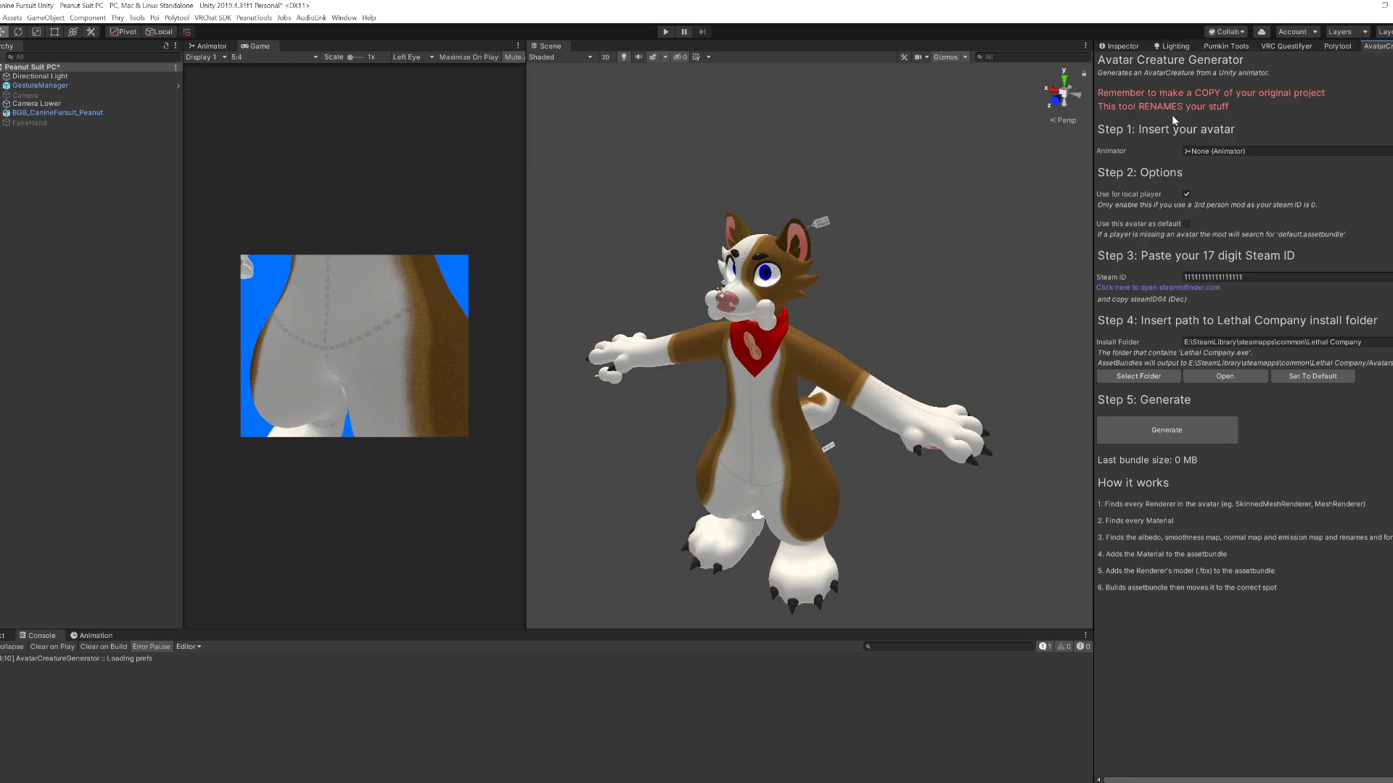
mouse_move(1192, 472)
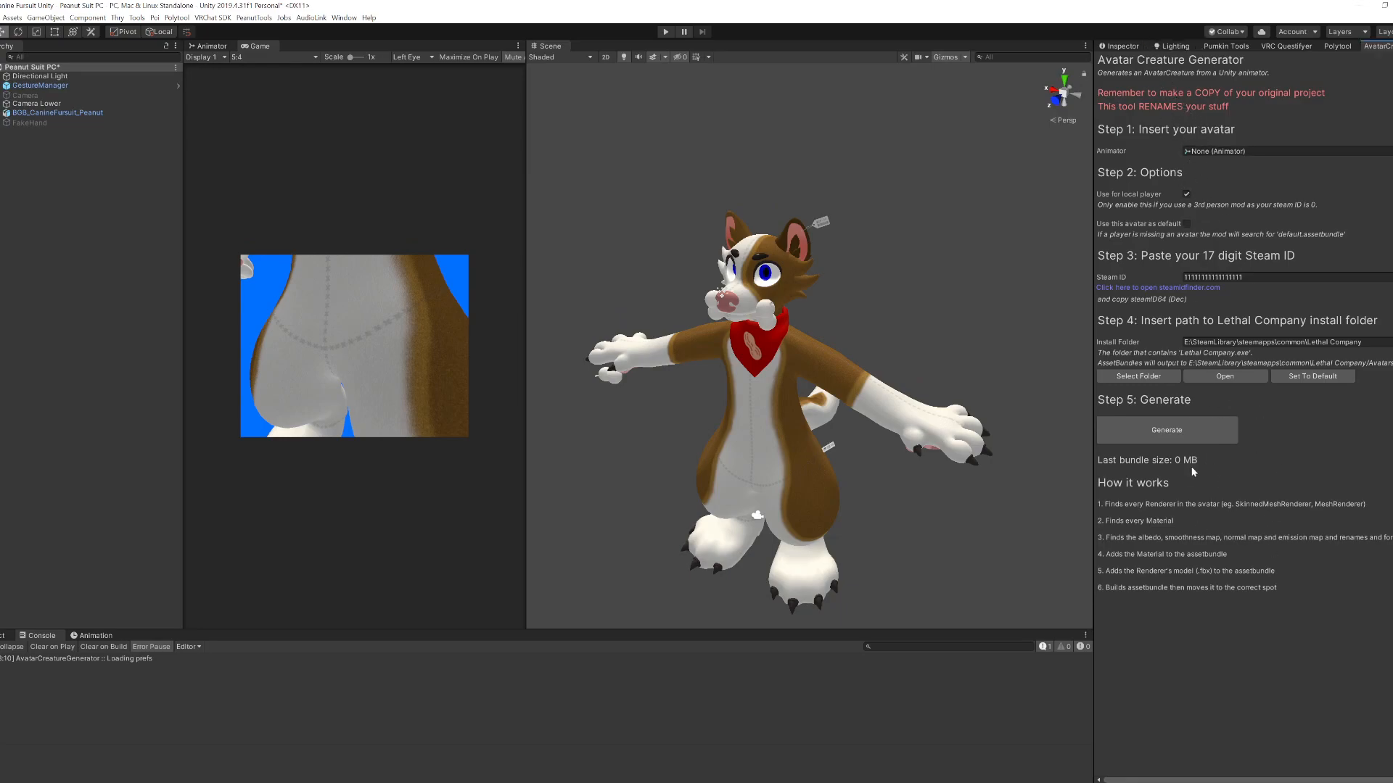
mouse_move(733, 483)
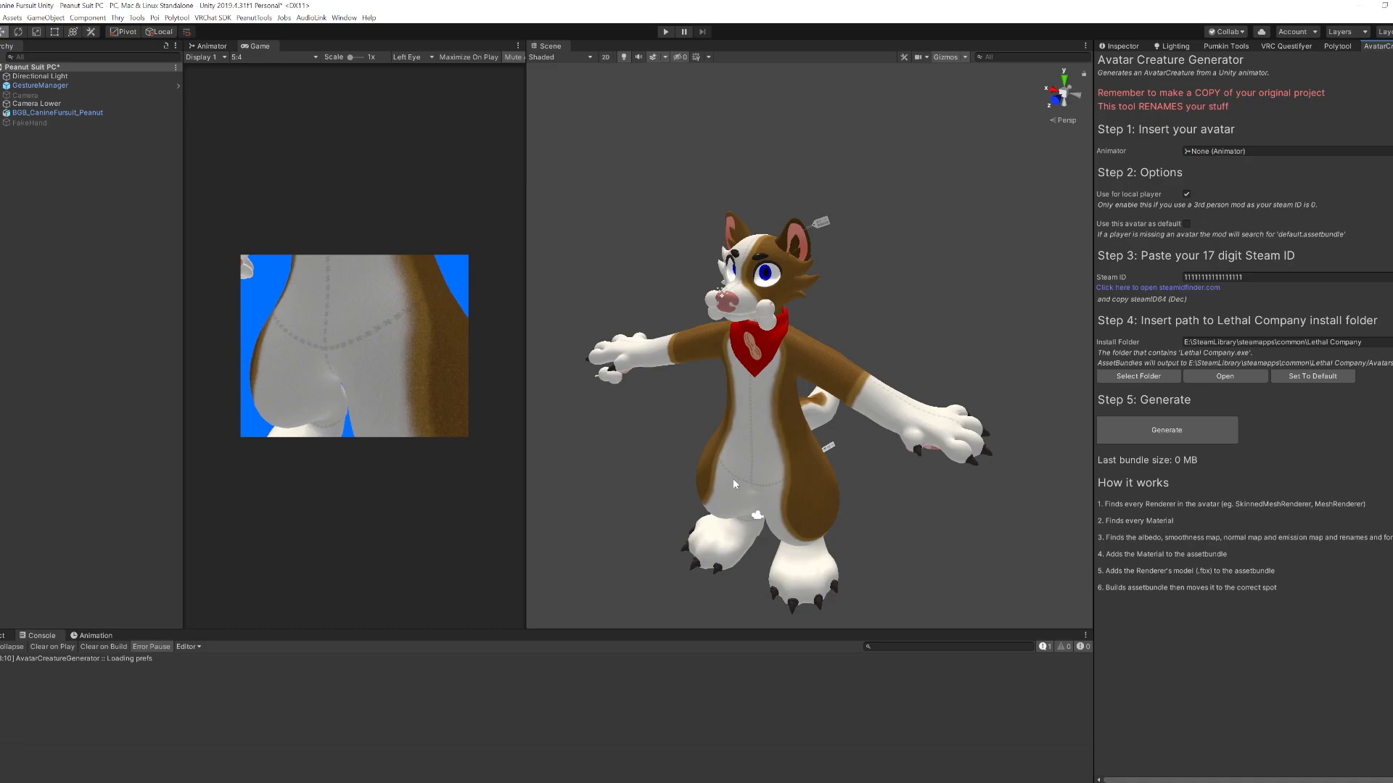
Step: Keep only Bandana, Dog Fursuit Base and Main Body, and insert the fursuit avatar as animator
left_click(5, 113)
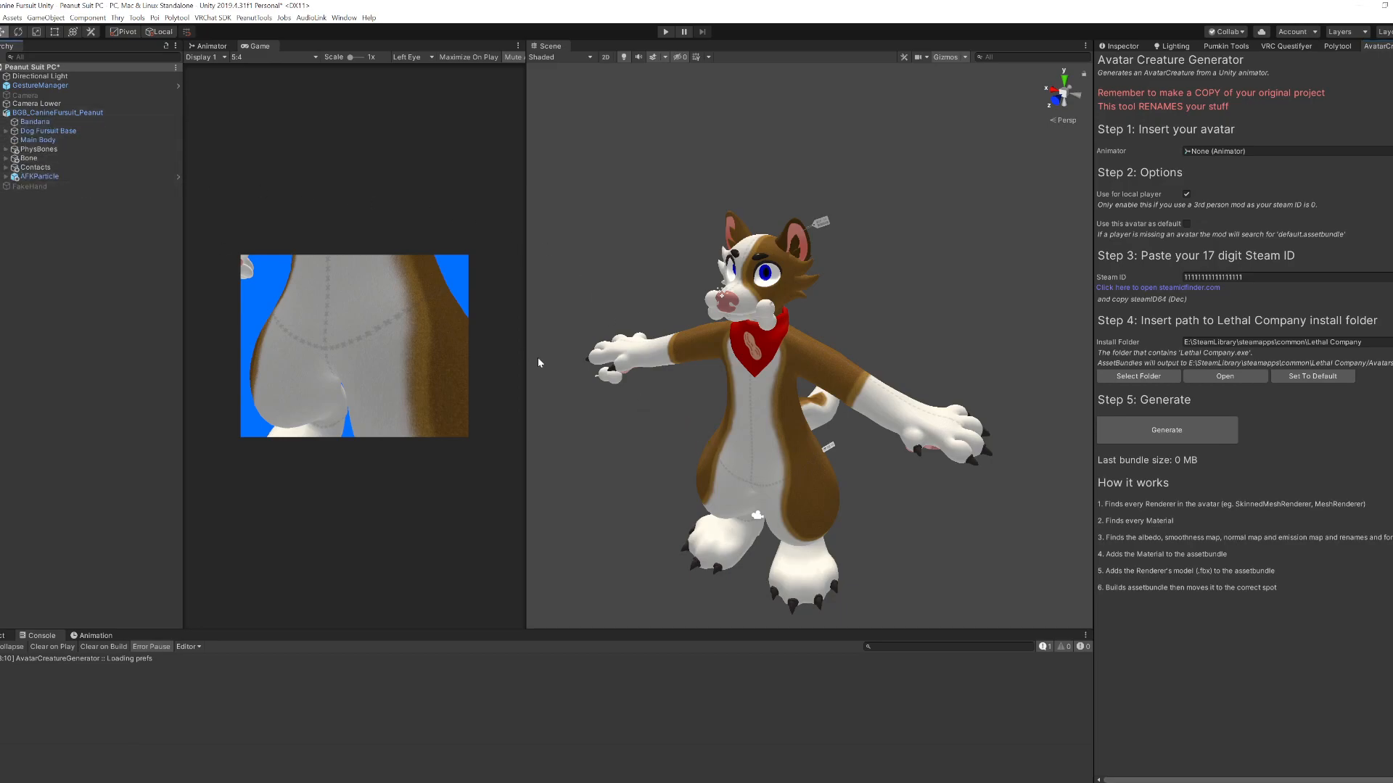
mouse_move(533, 362)
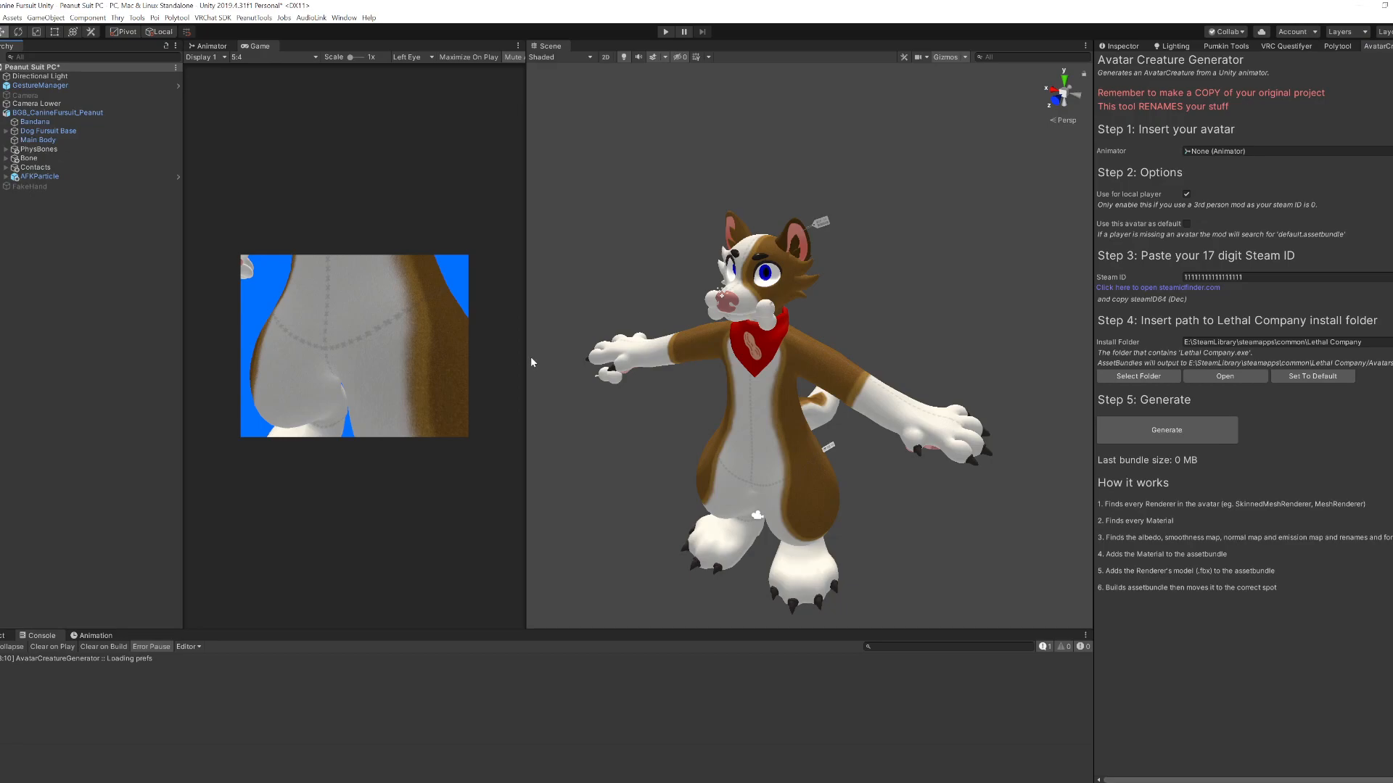
mouse_move(223, 249)
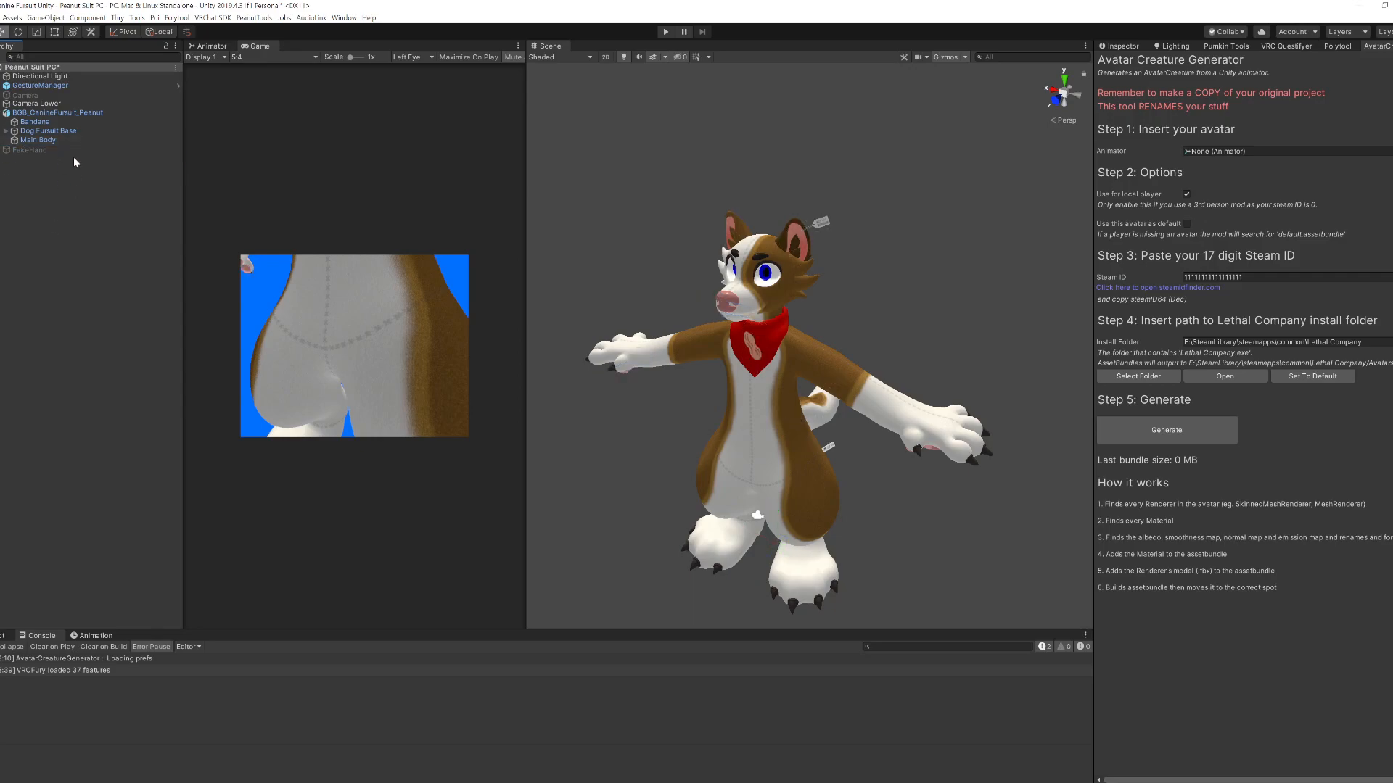
left_click(37, 94)
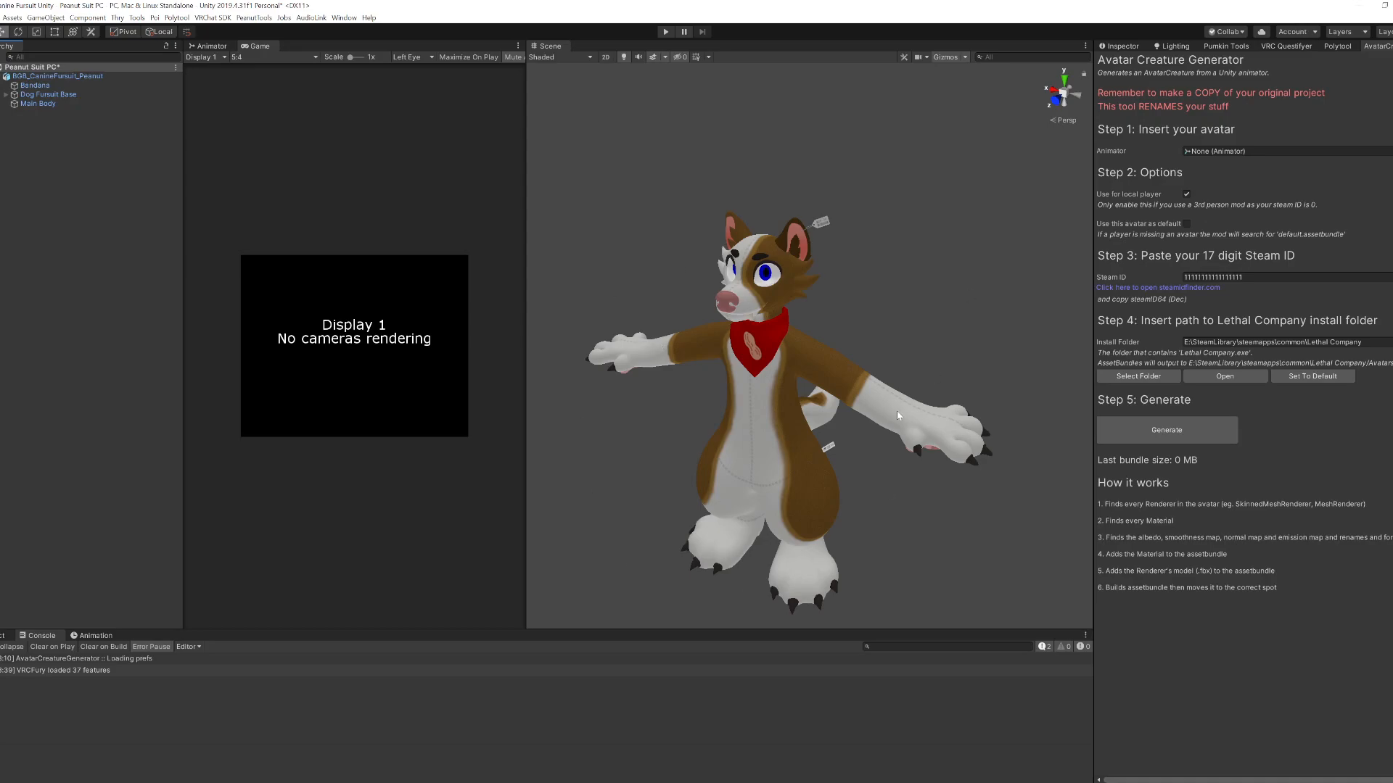
mouse_move(783, 375)
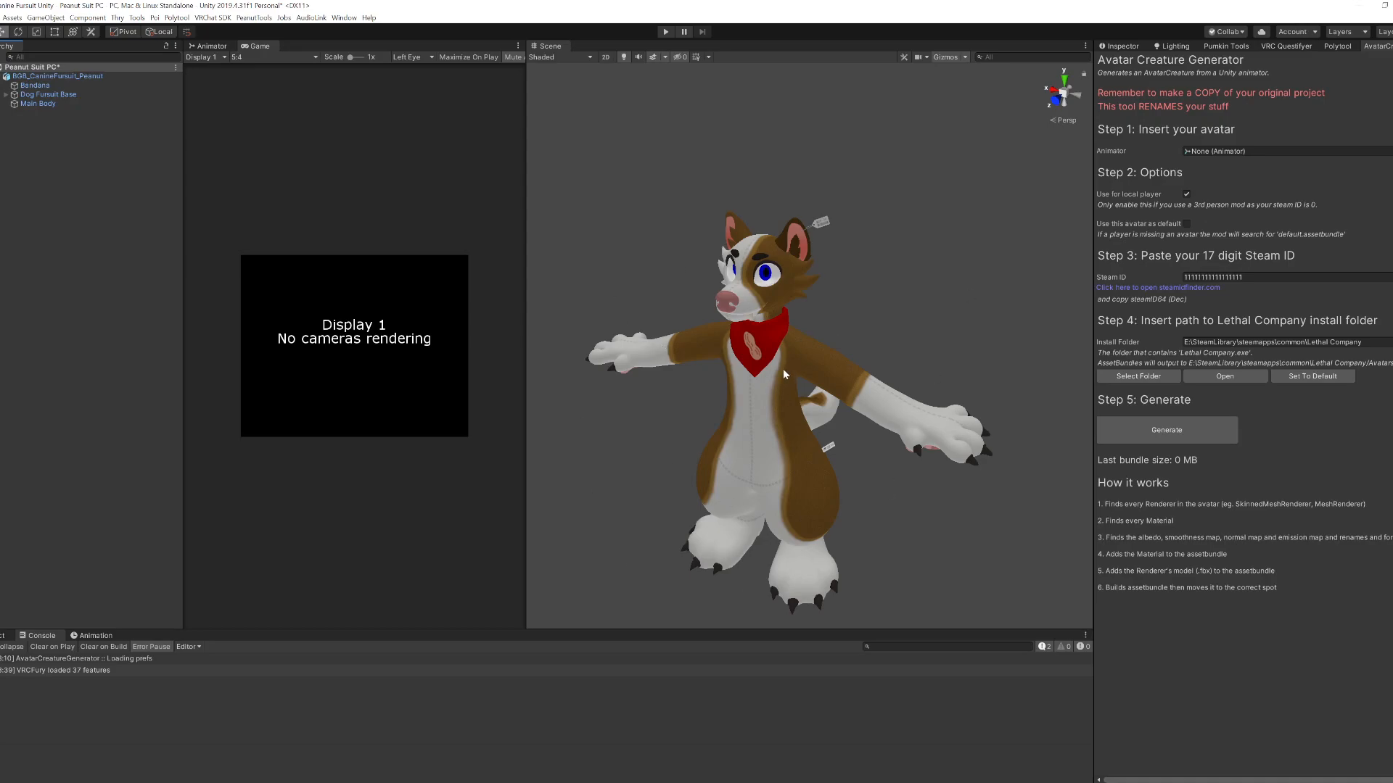
mouse_move(720, 462)
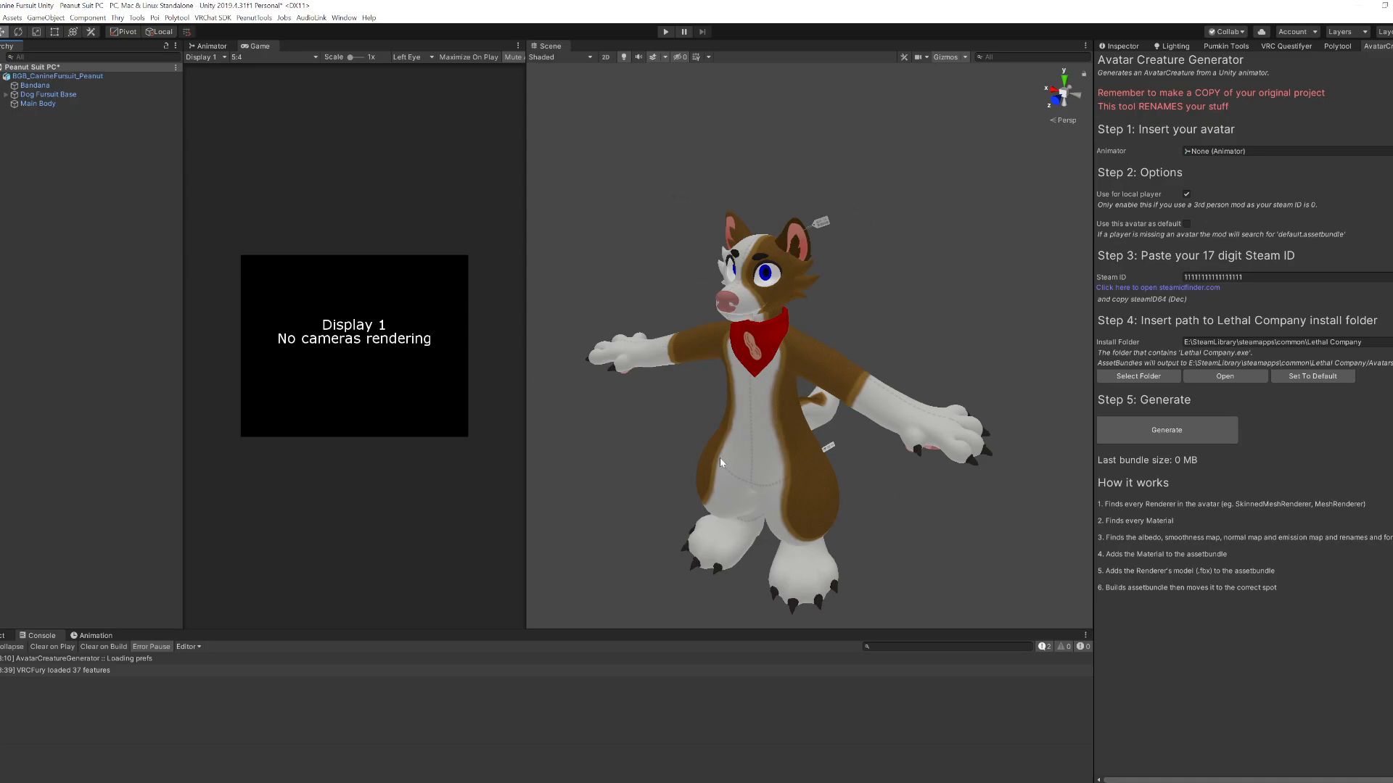
left_click(59, 76)
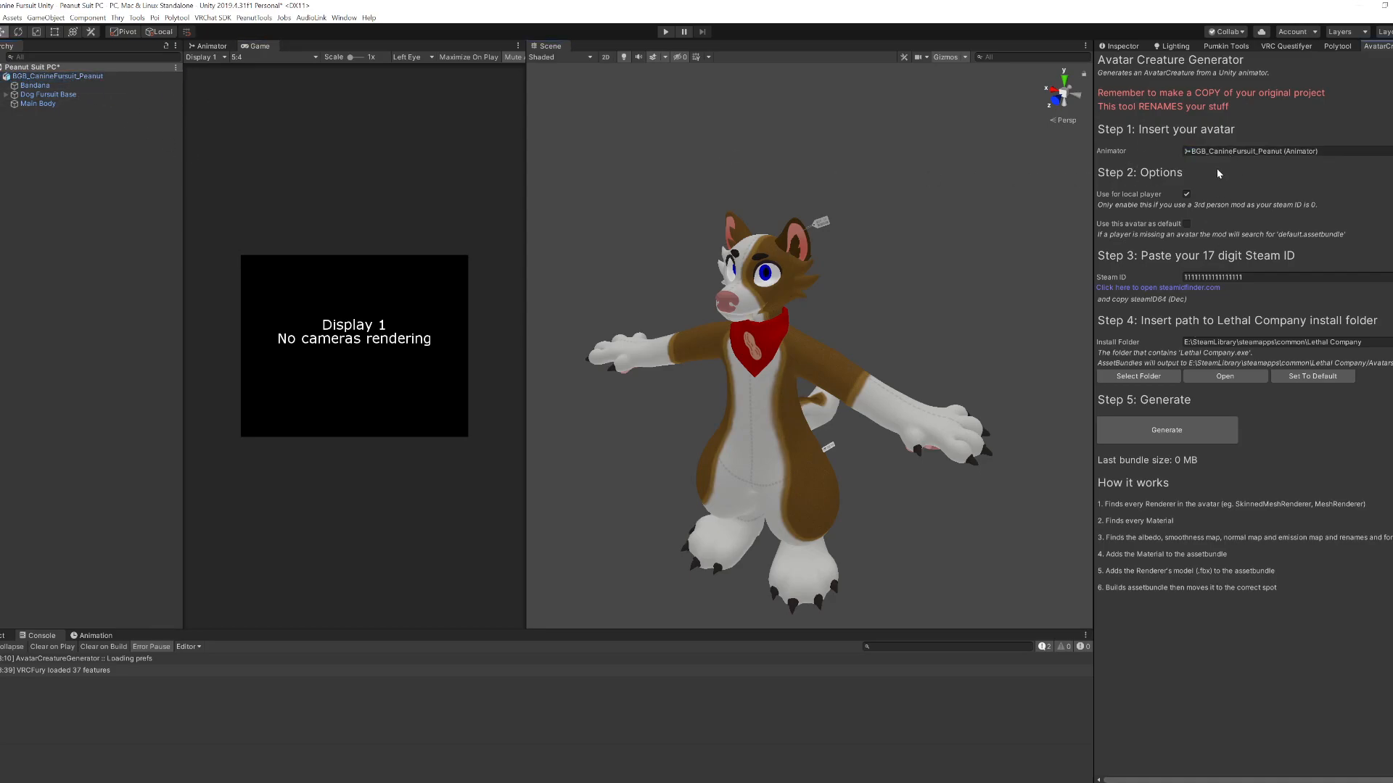
mouse_move(1201, 166)
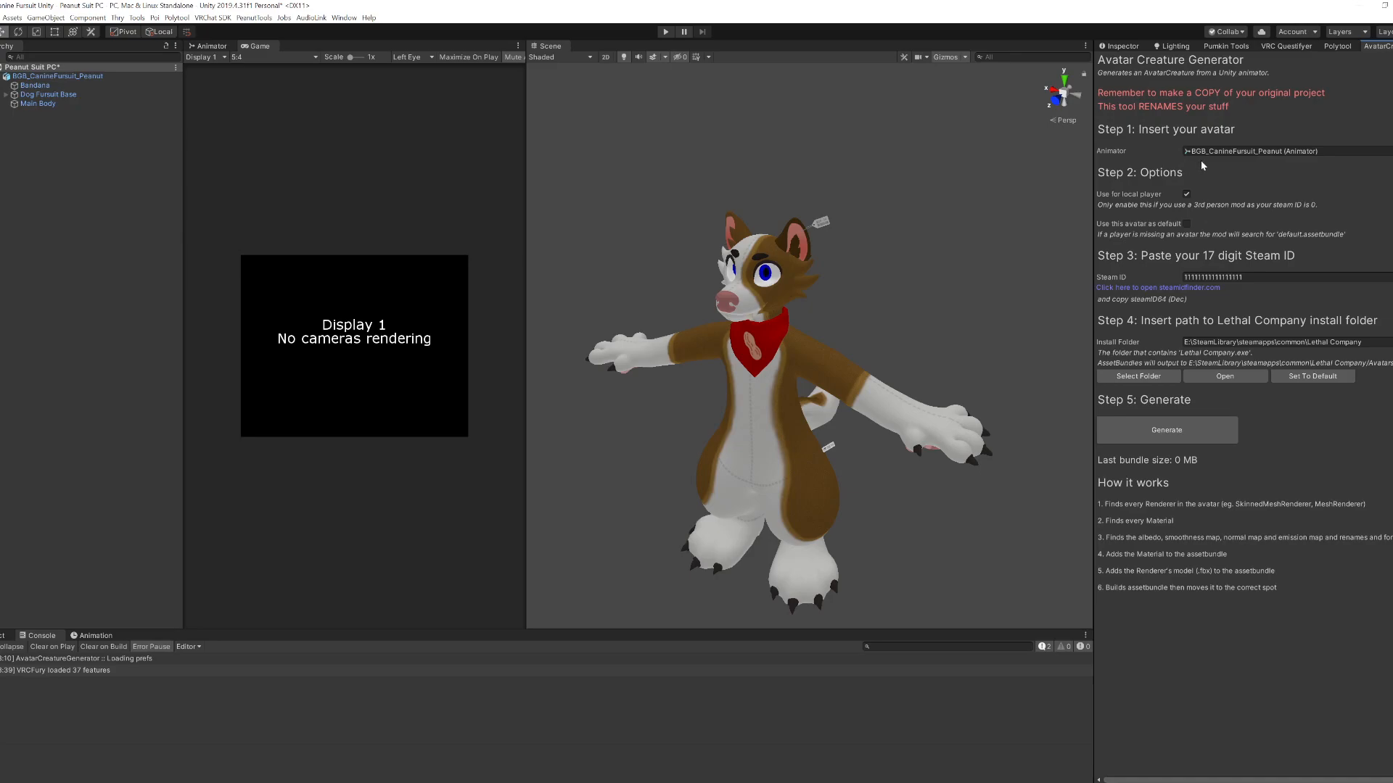
mouse_move(1197, 166)
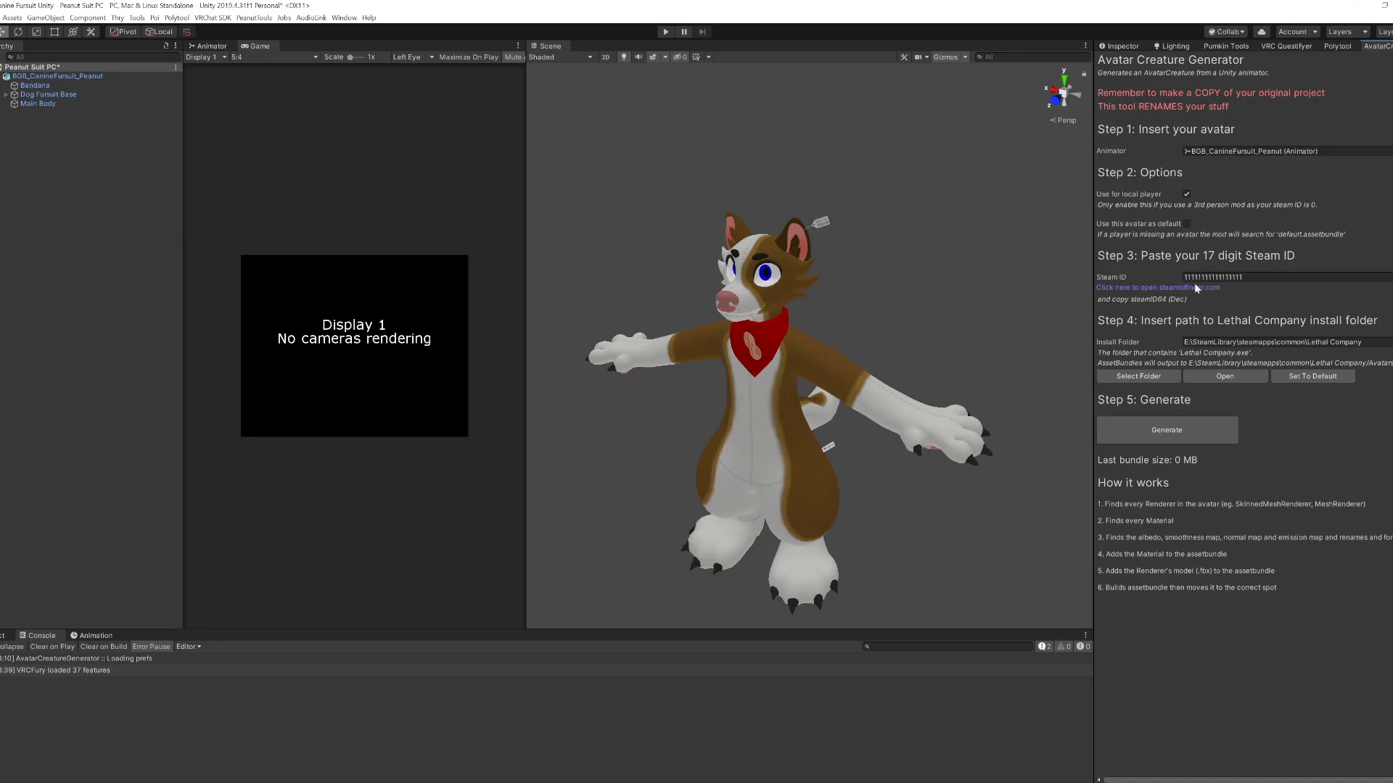
left_click(1186, 195)
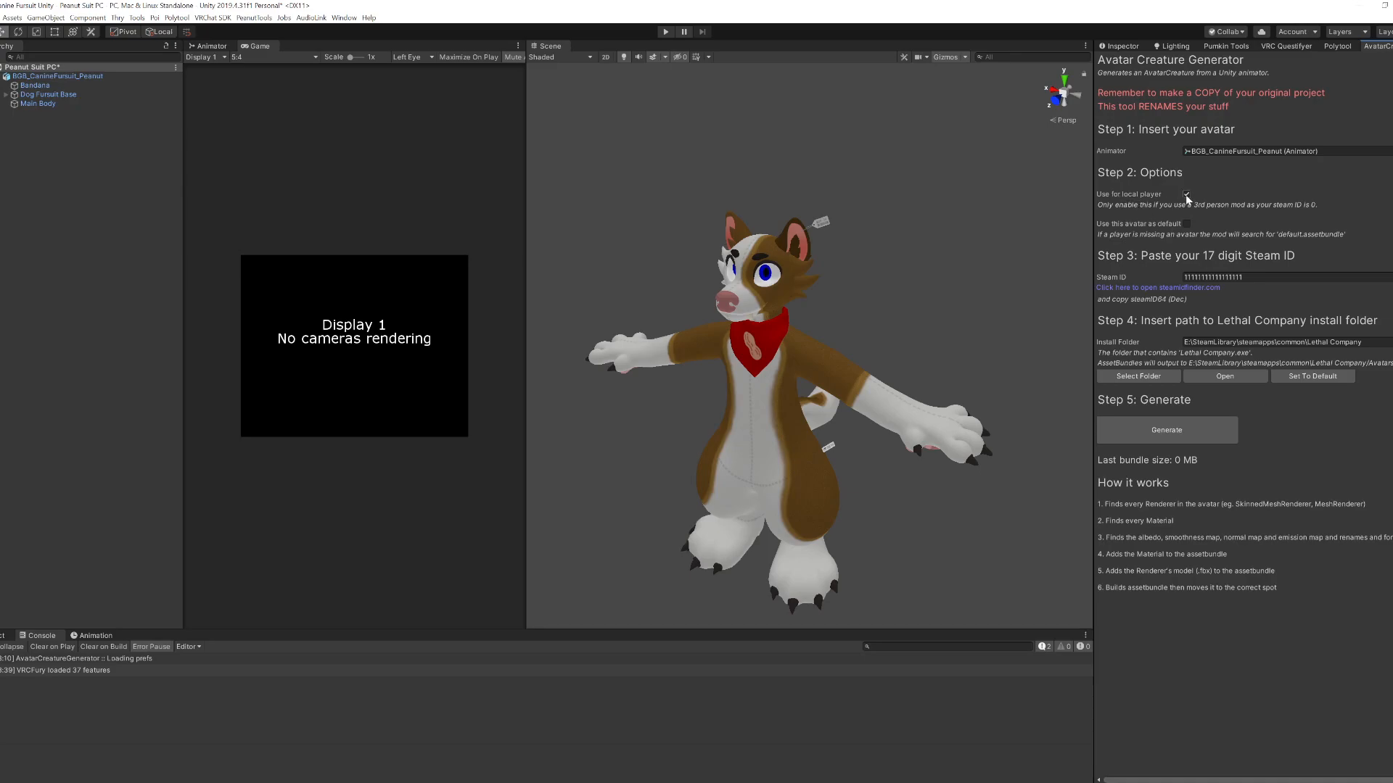
left_click(1186, 194)
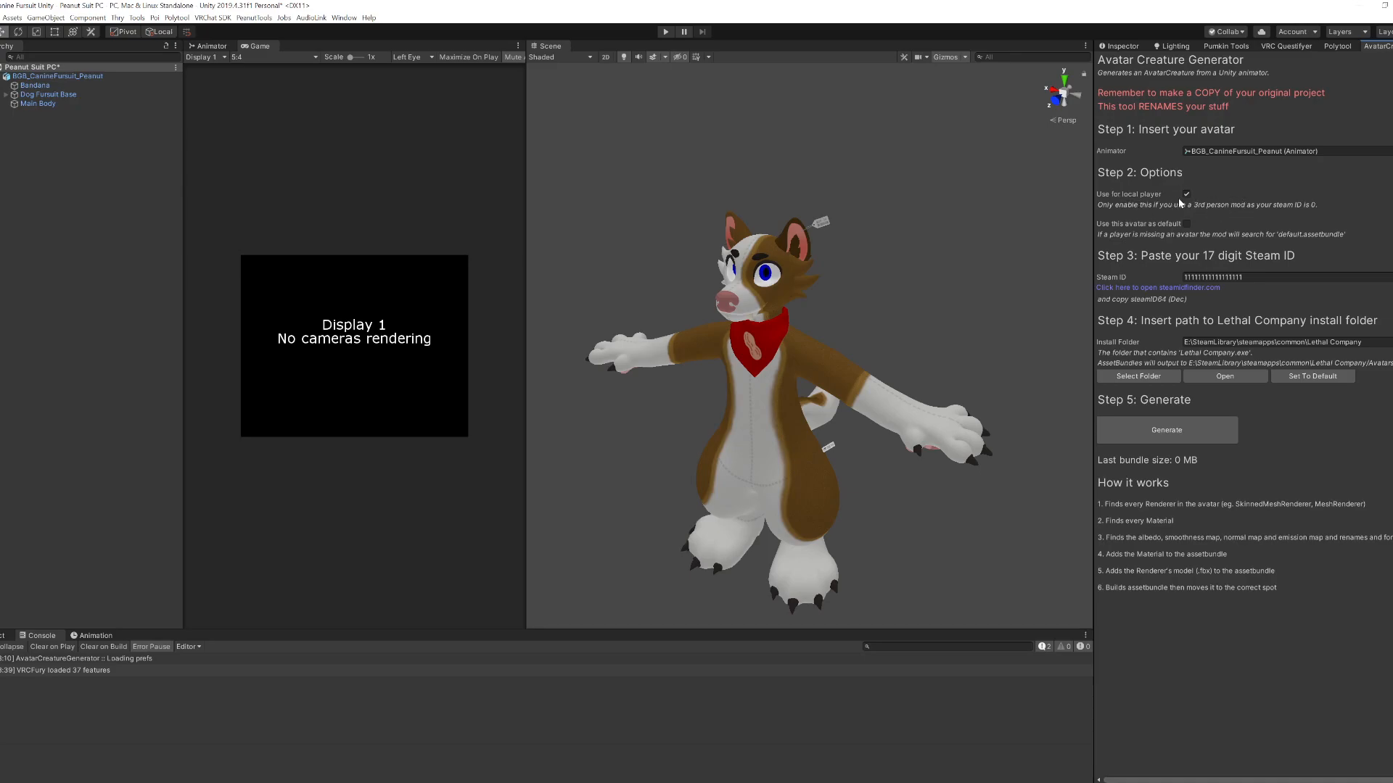
left_click(1184, 193)
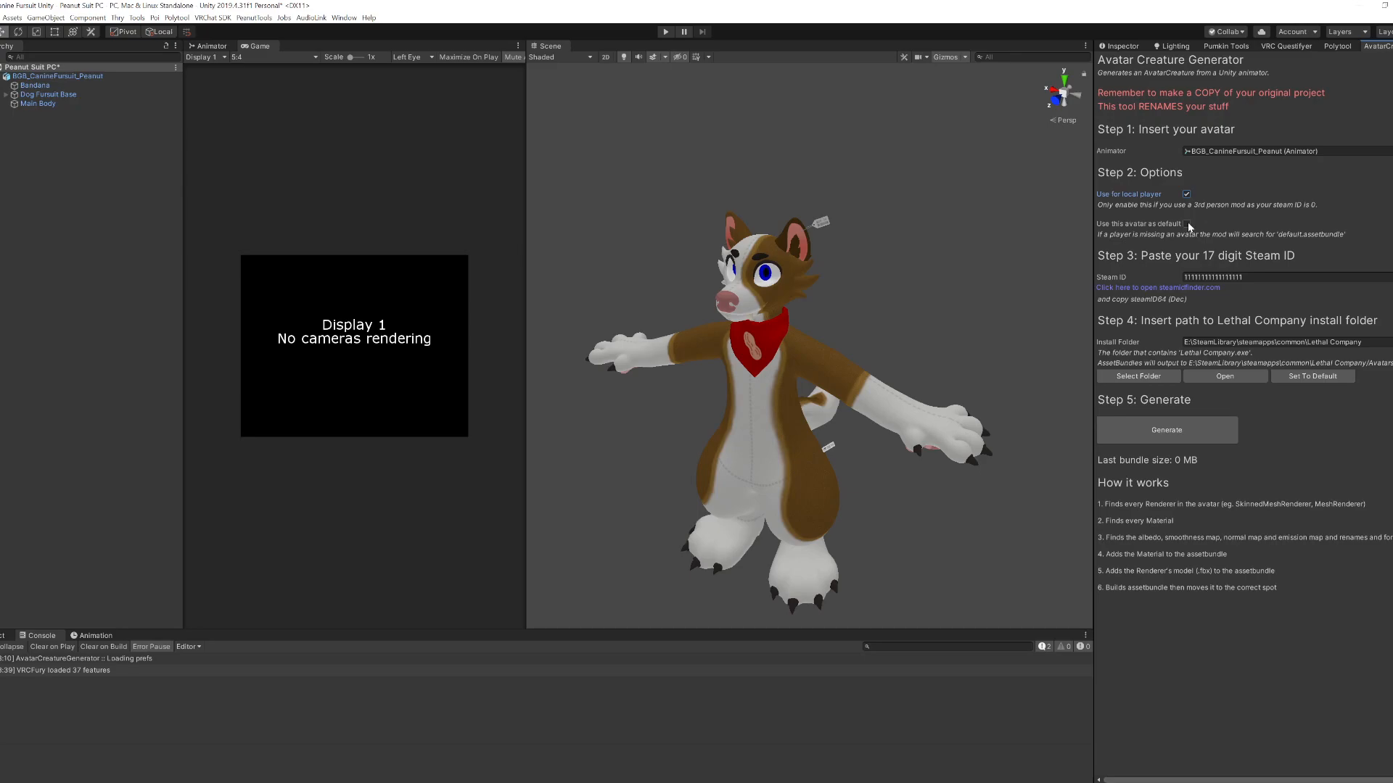
mouse_move(1223, 242)
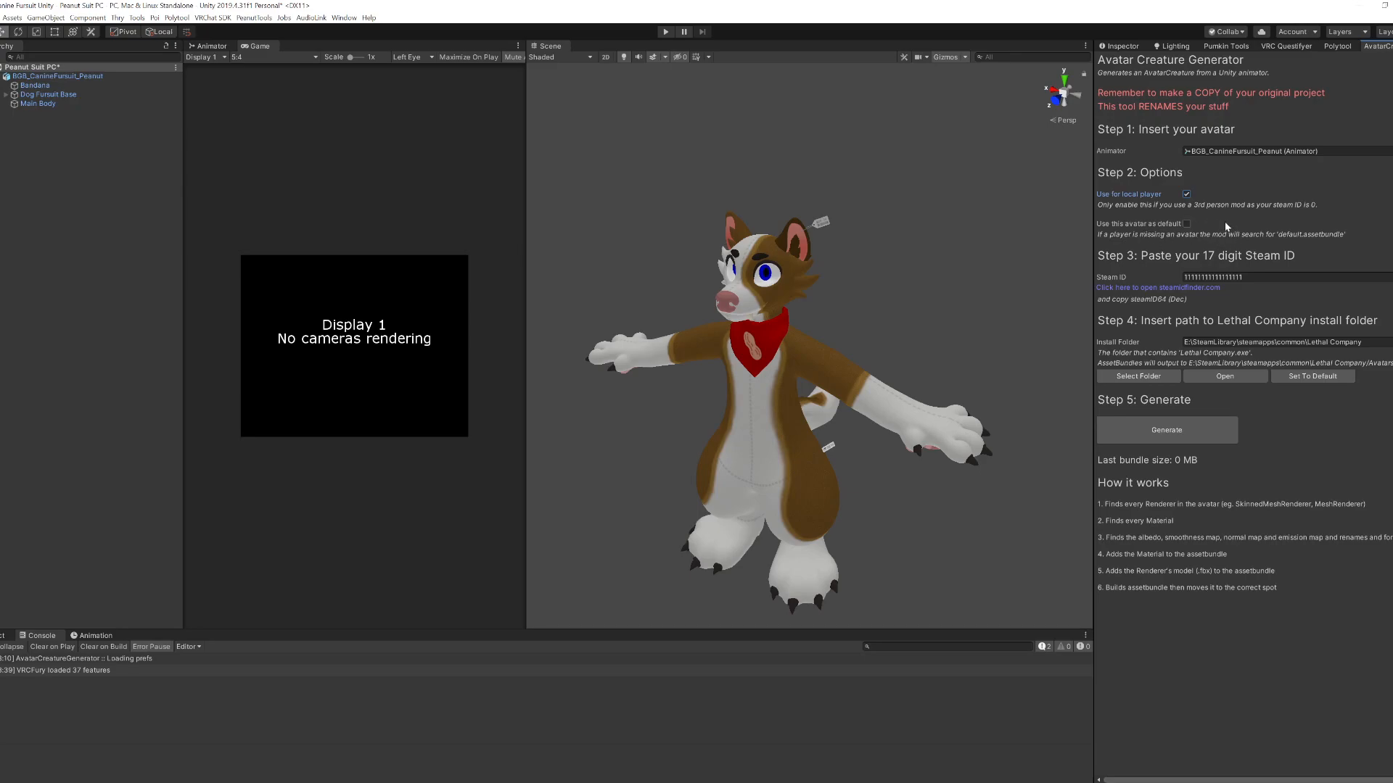
left_click(1187, 223)
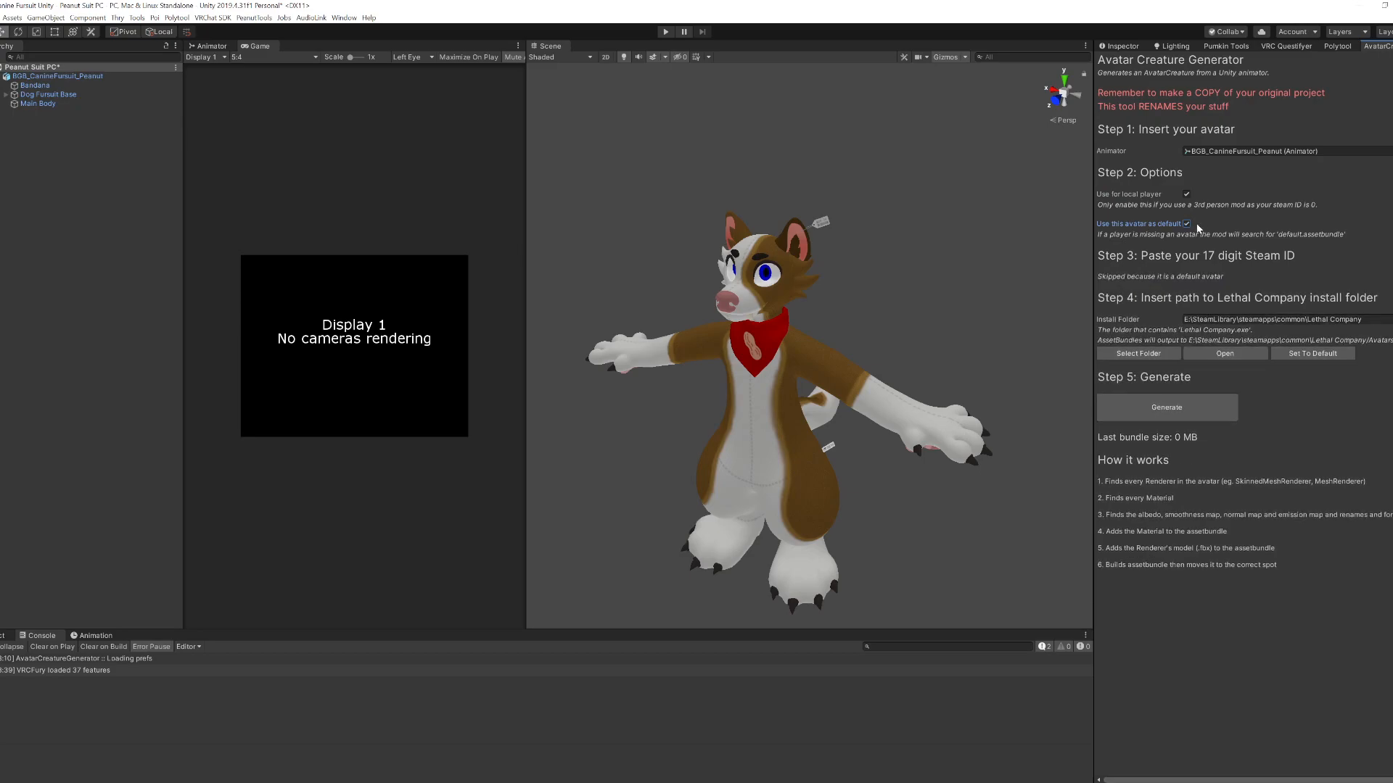
left_click(1186, 223)
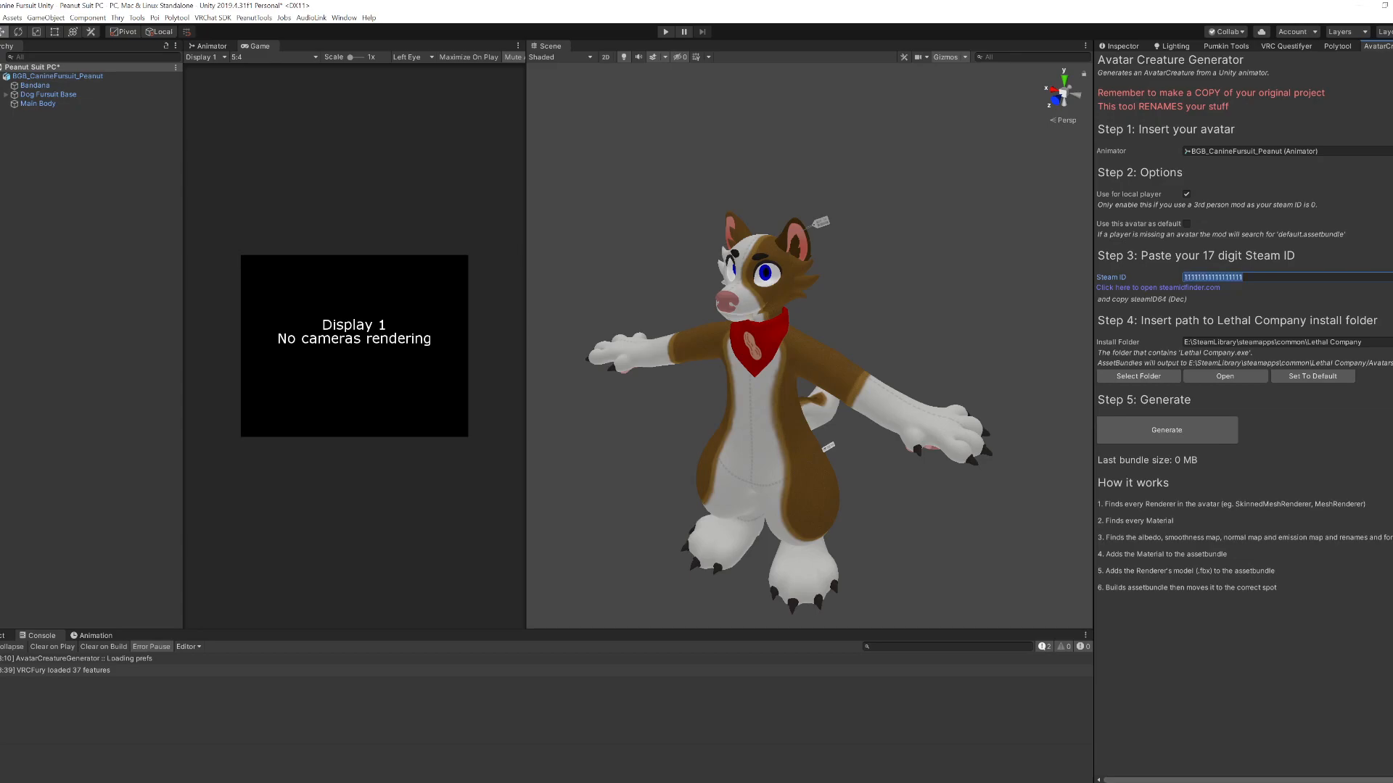
mouse_move(1130, 344)
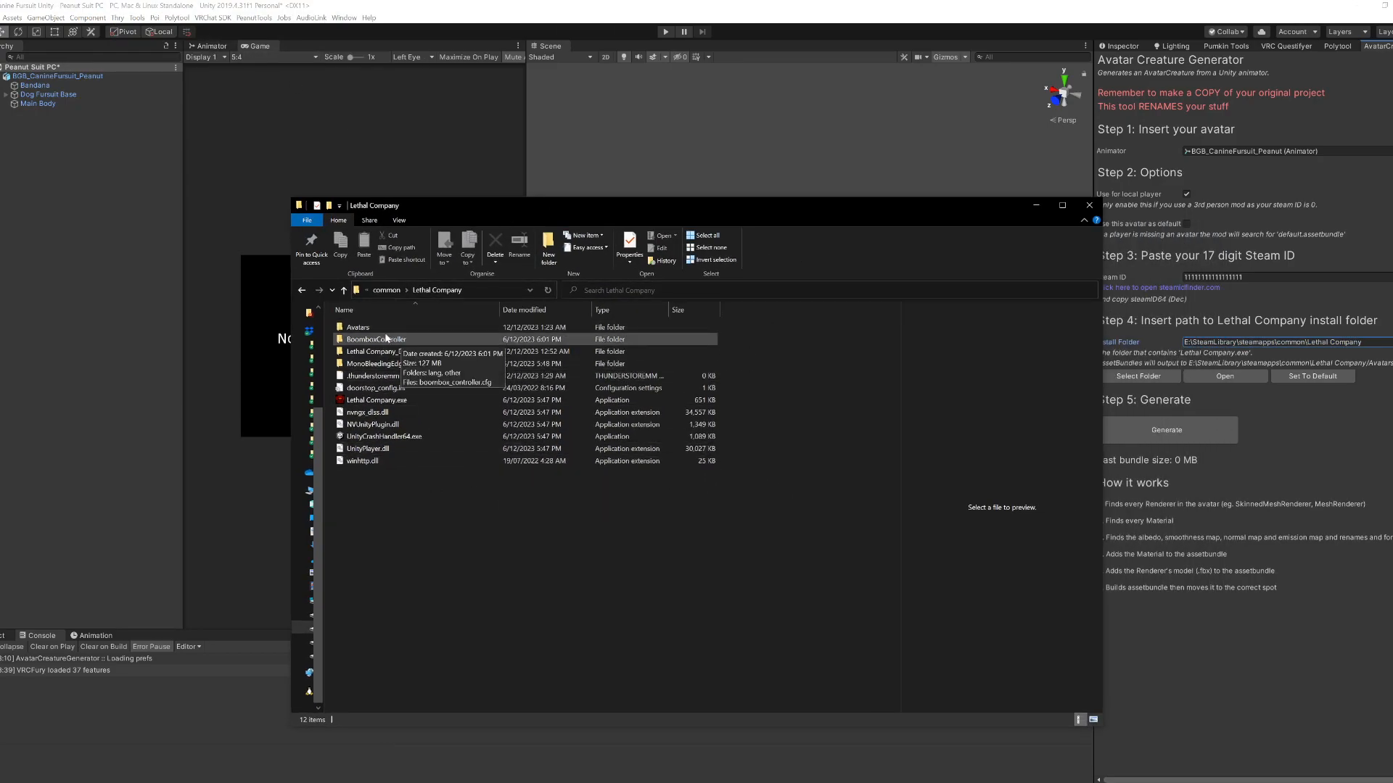
Step: Open the empty Avatars folder in the Lethal Company install
left_click(357, 327)
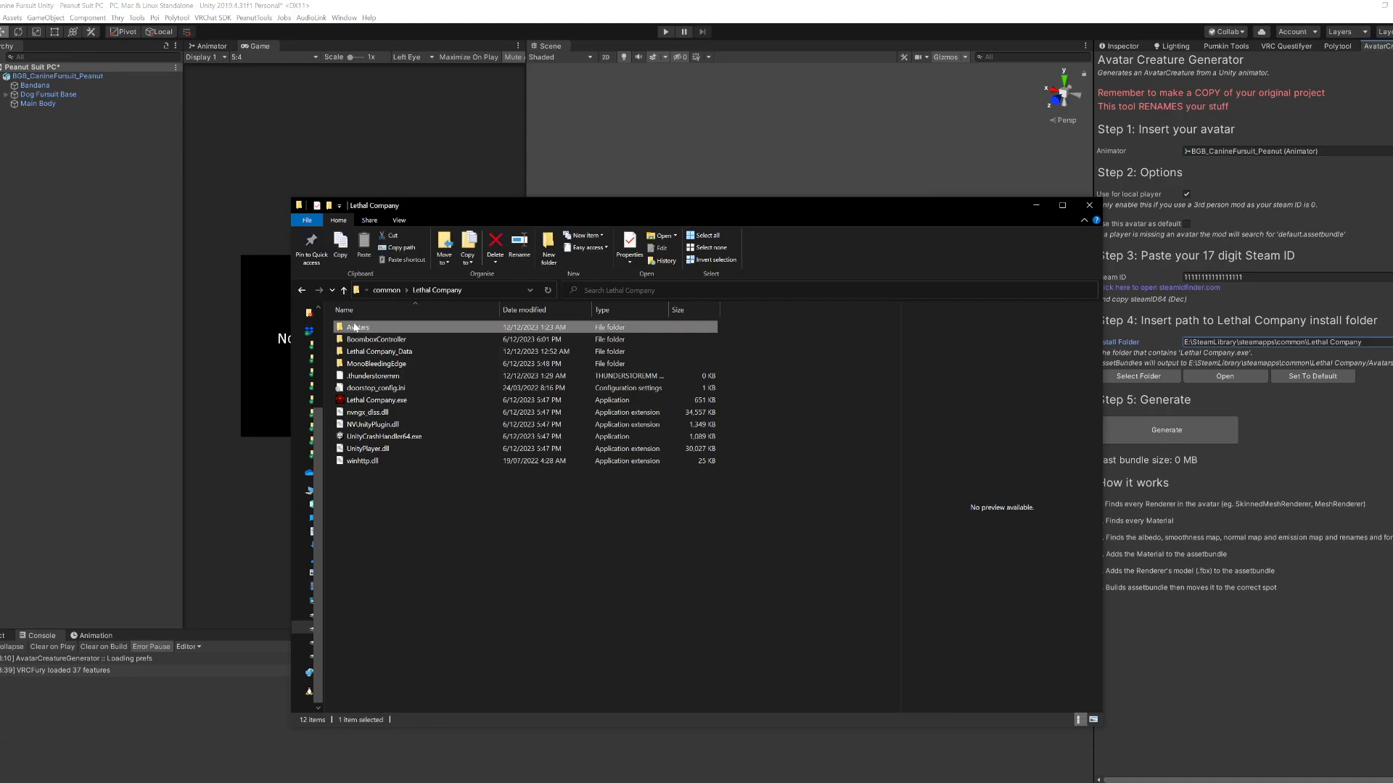
mouse_move(357, 327)
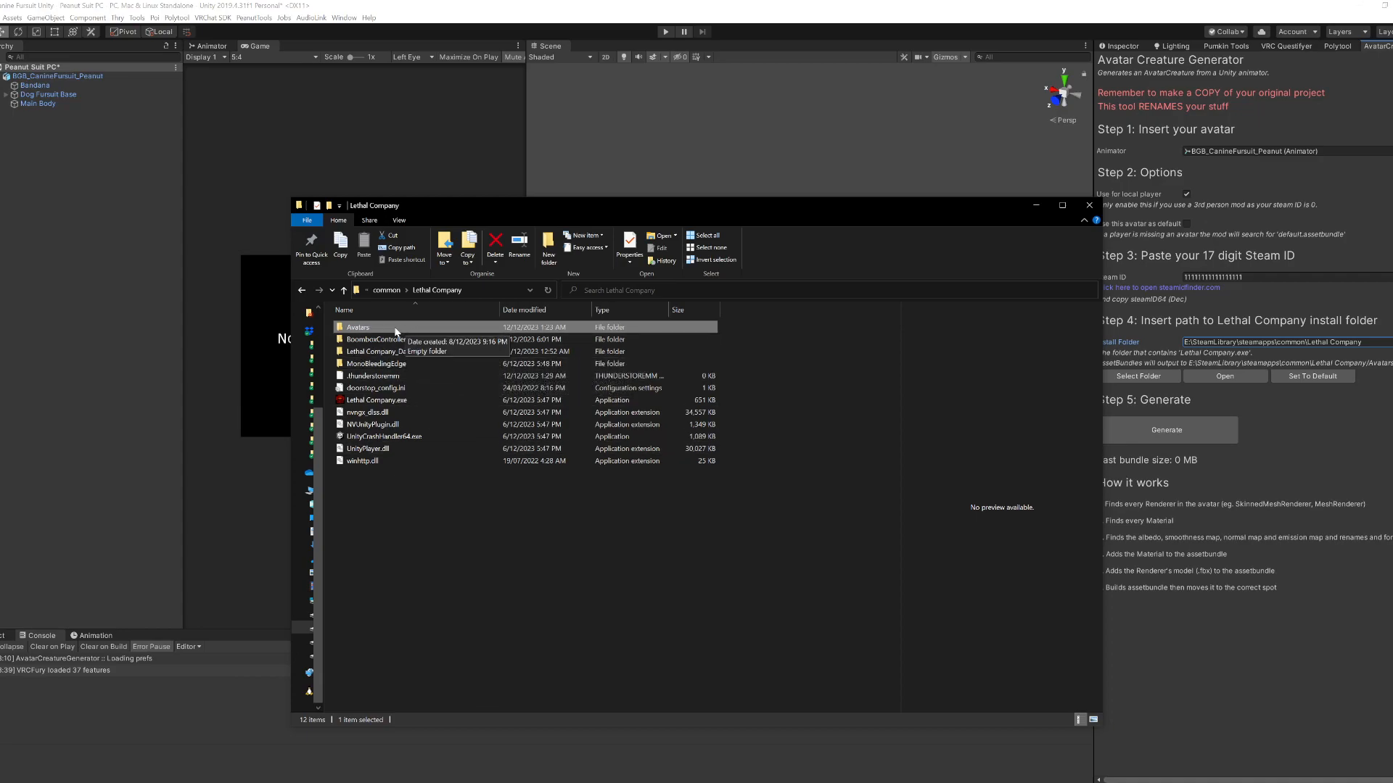
double_click(357, 327)
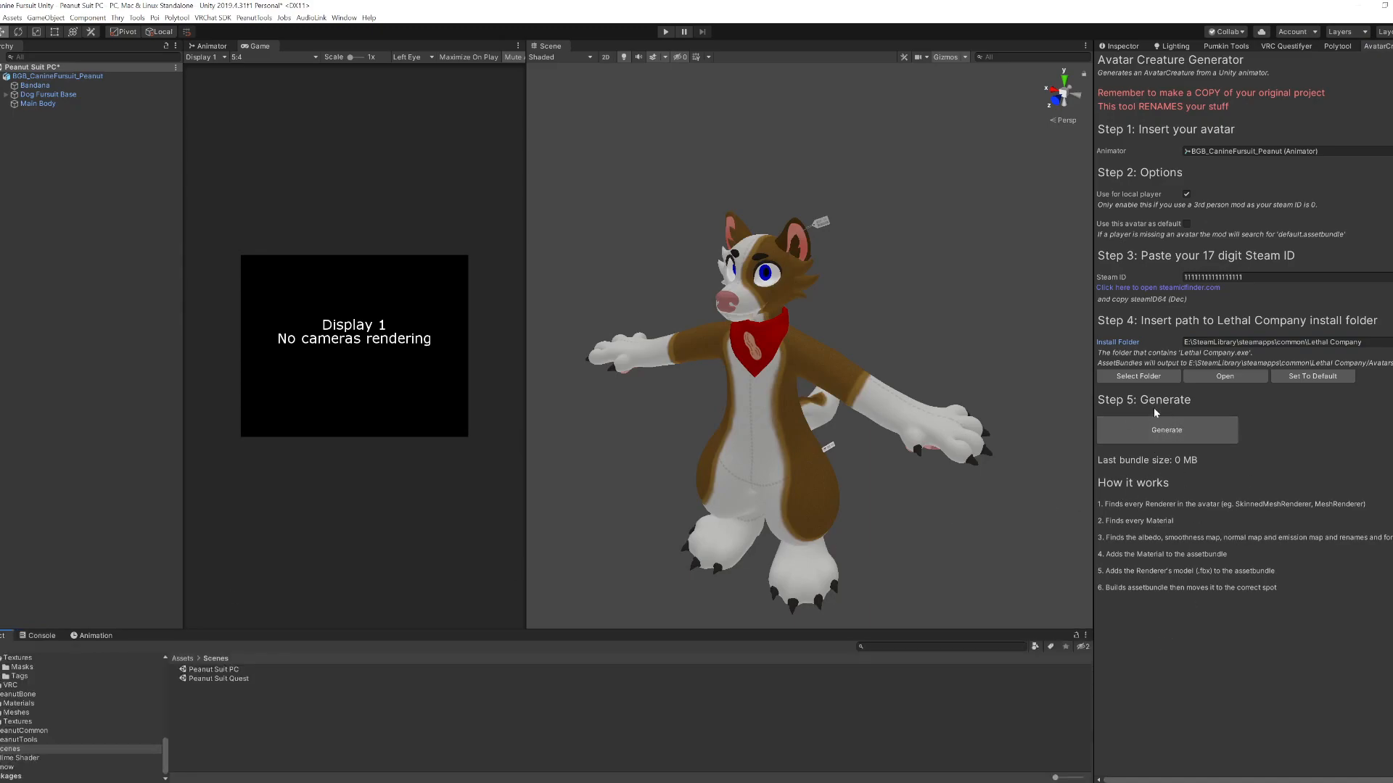
Step: Press Generate under Step 5 of the Avatar Creature Generator
left_click(1166, 430)
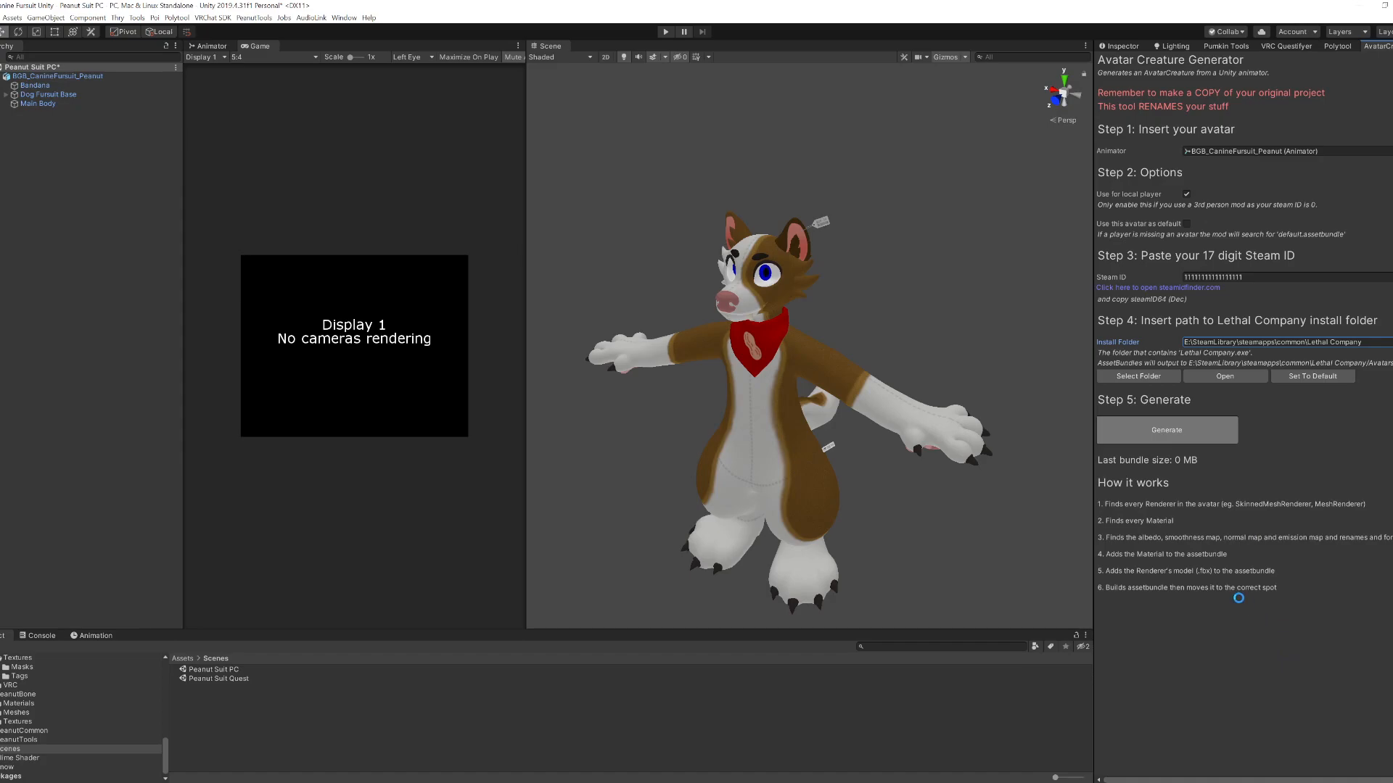
mouse_move(1234, 573)
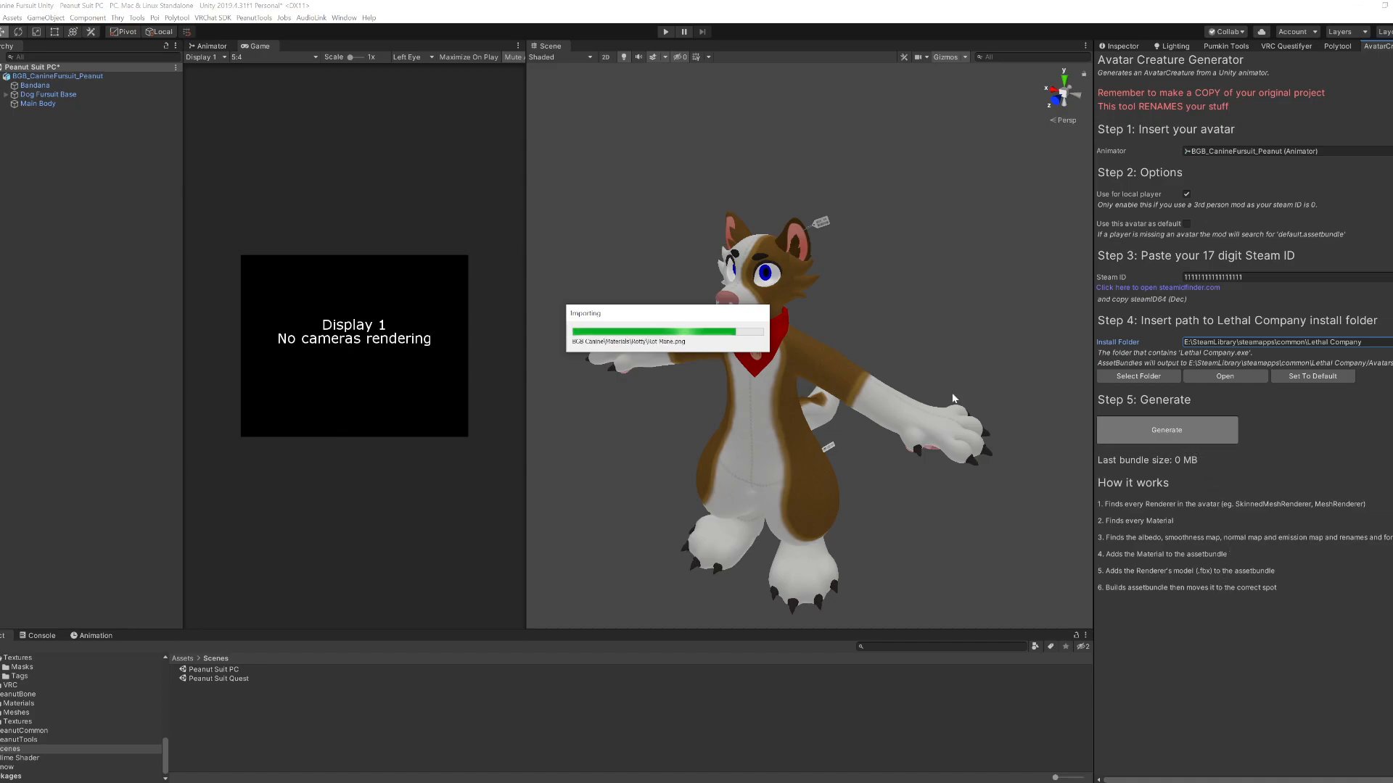
mouse_move(702, 414)
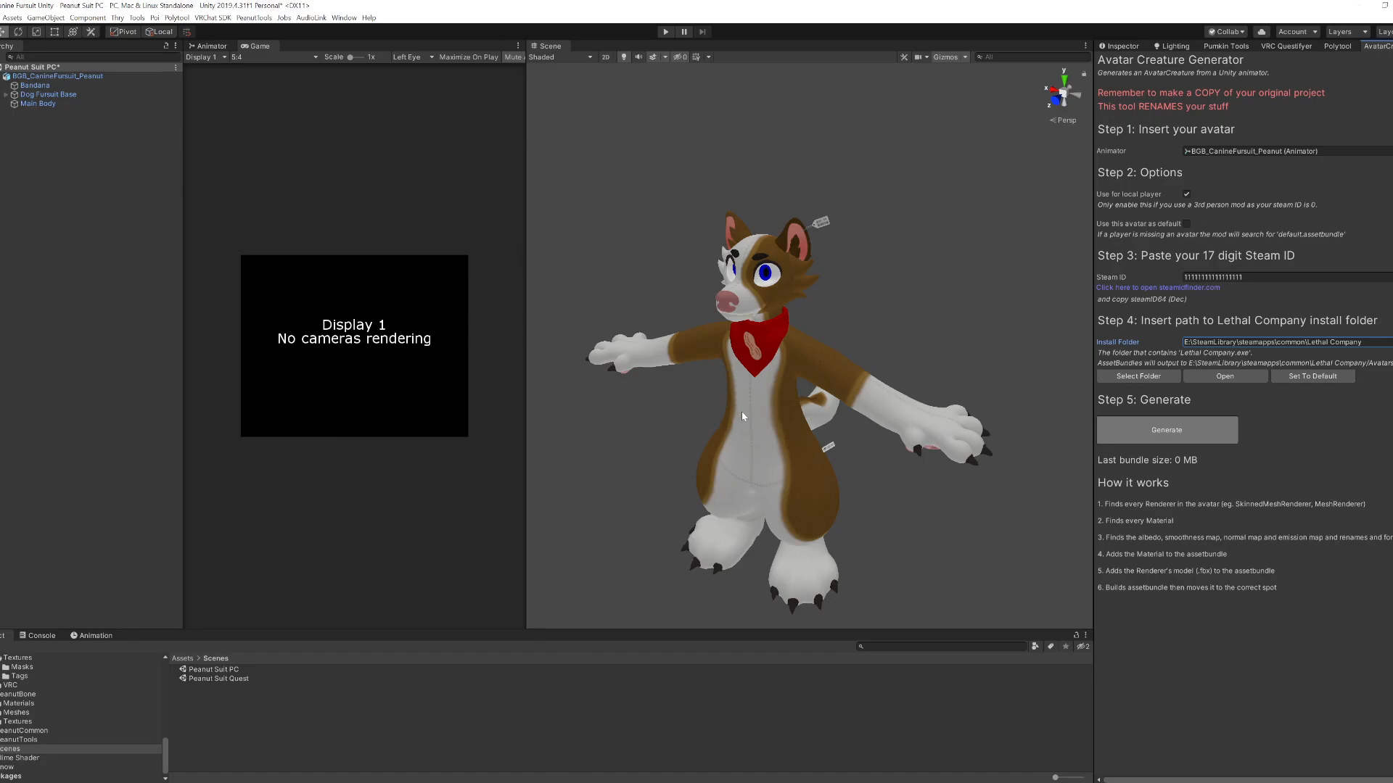
Step: Wait through asset importing and shader variant compilation for the bundle build
left_click(1166, 430)
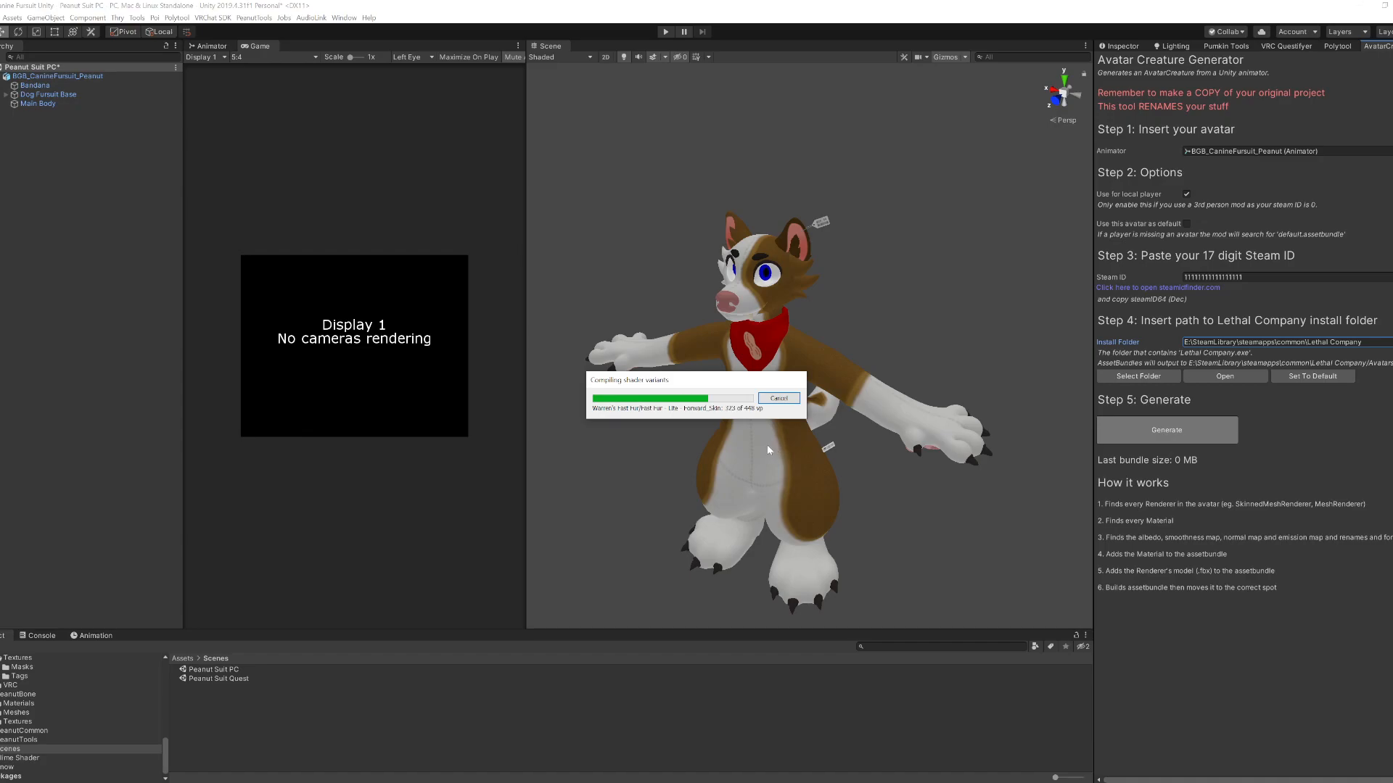
mouse_move(708, 419)
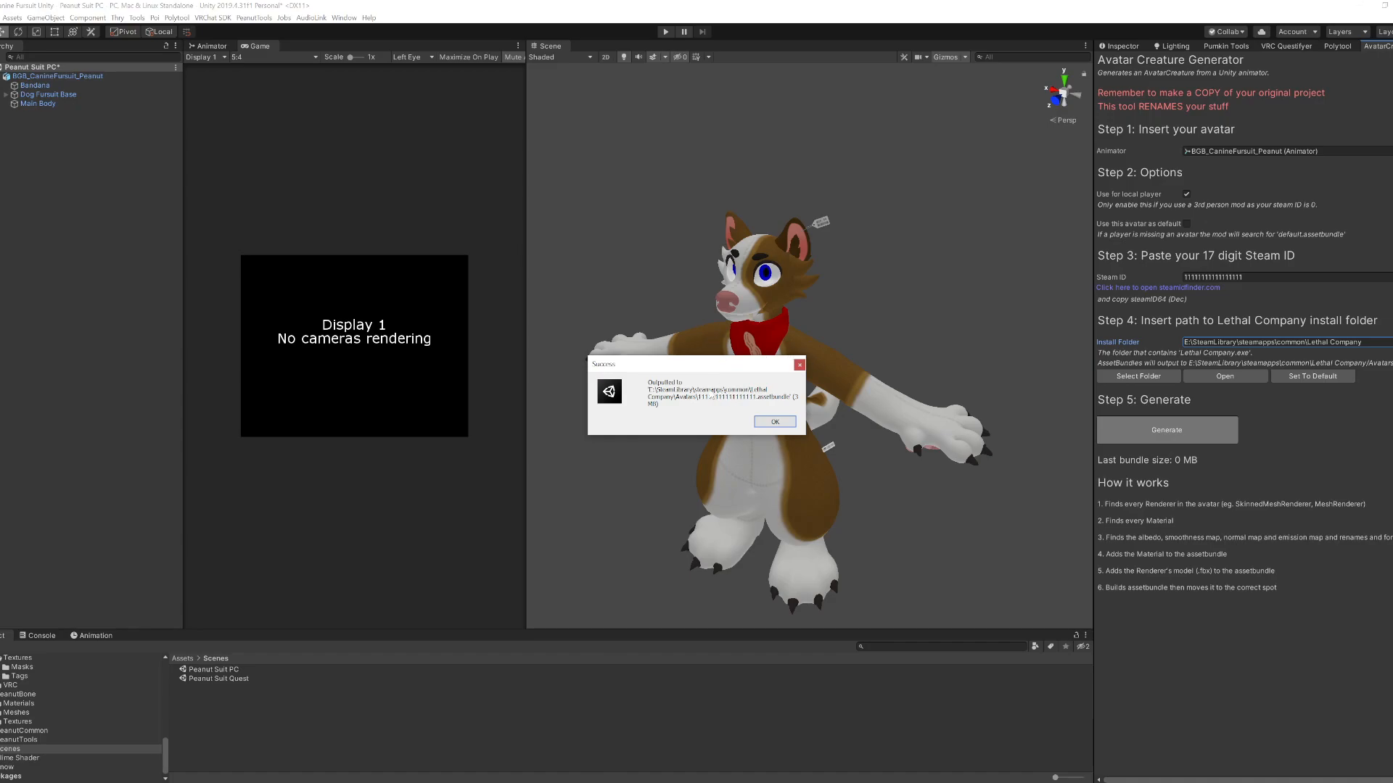
mouse_move(798, 405)
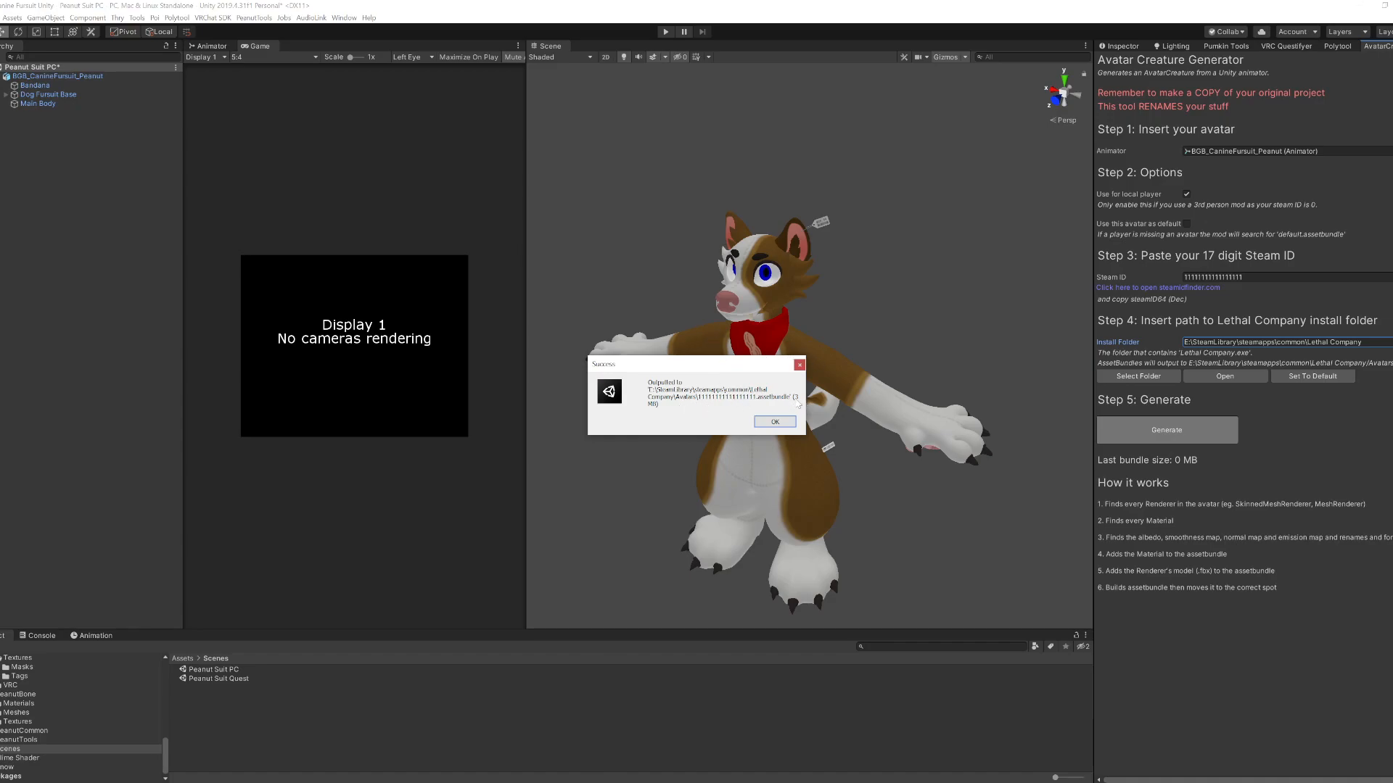
Step: Acknowledge the Success dialog for the bundle output to the Avatars folder
left_click(774, 421)
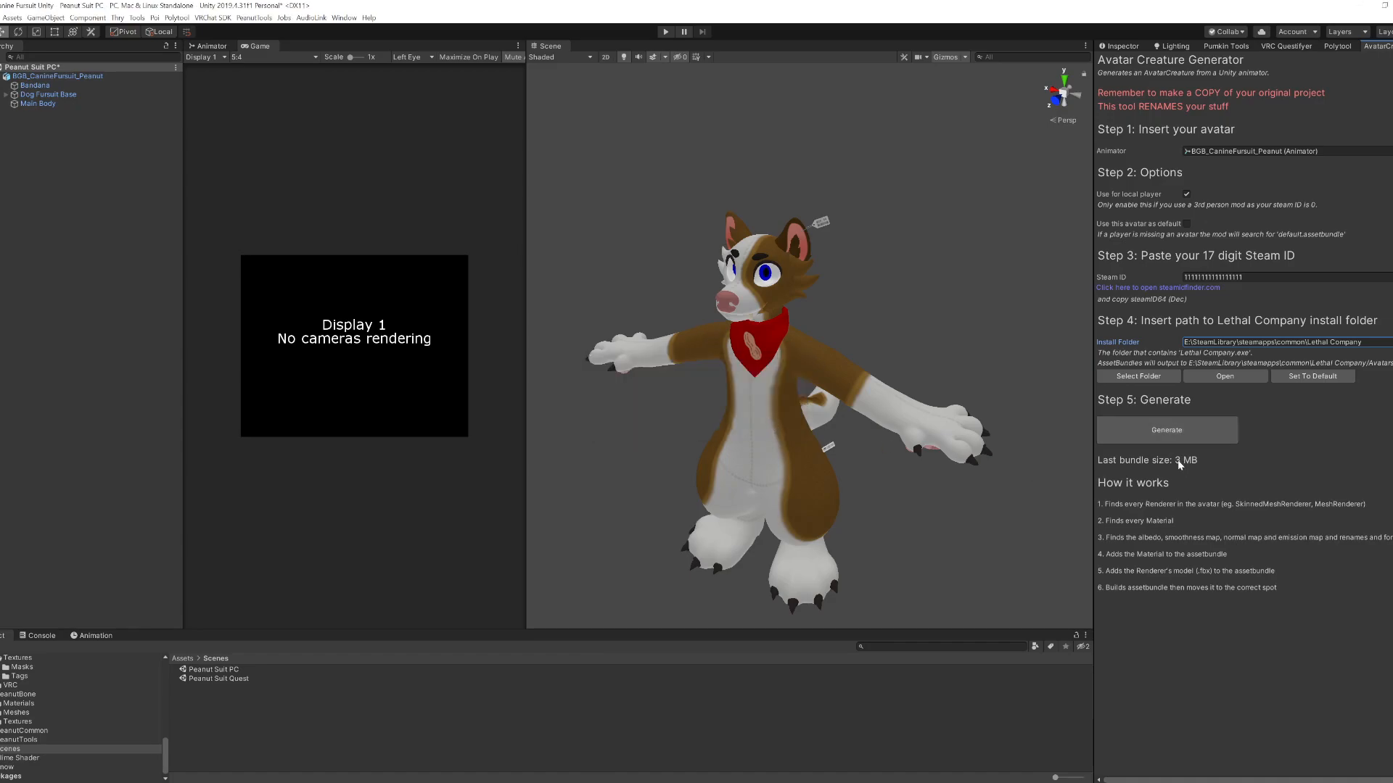
mouse_move(907, 341)
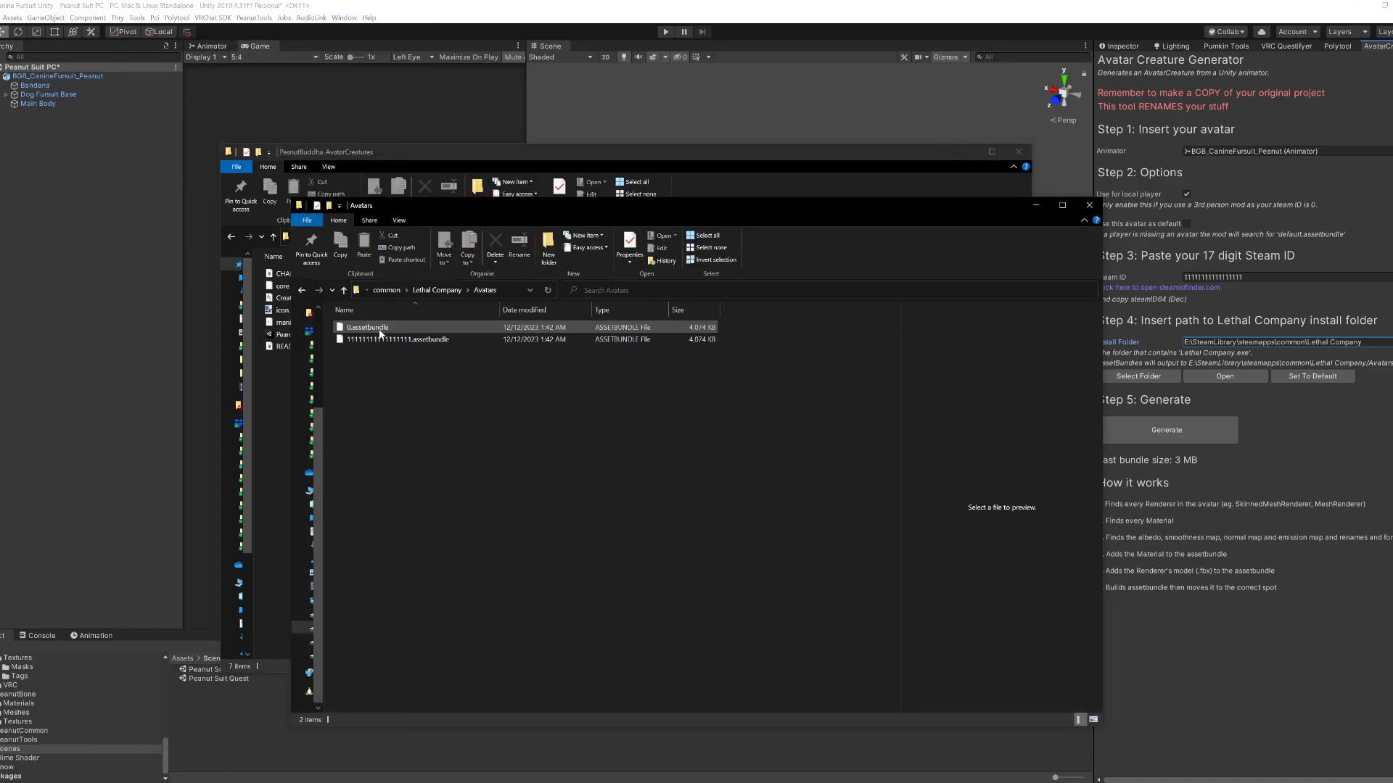
Step: Check 0.assetbundle and the Steam ID asset bundle, each about 3.97 MB
left_click(364, 327)
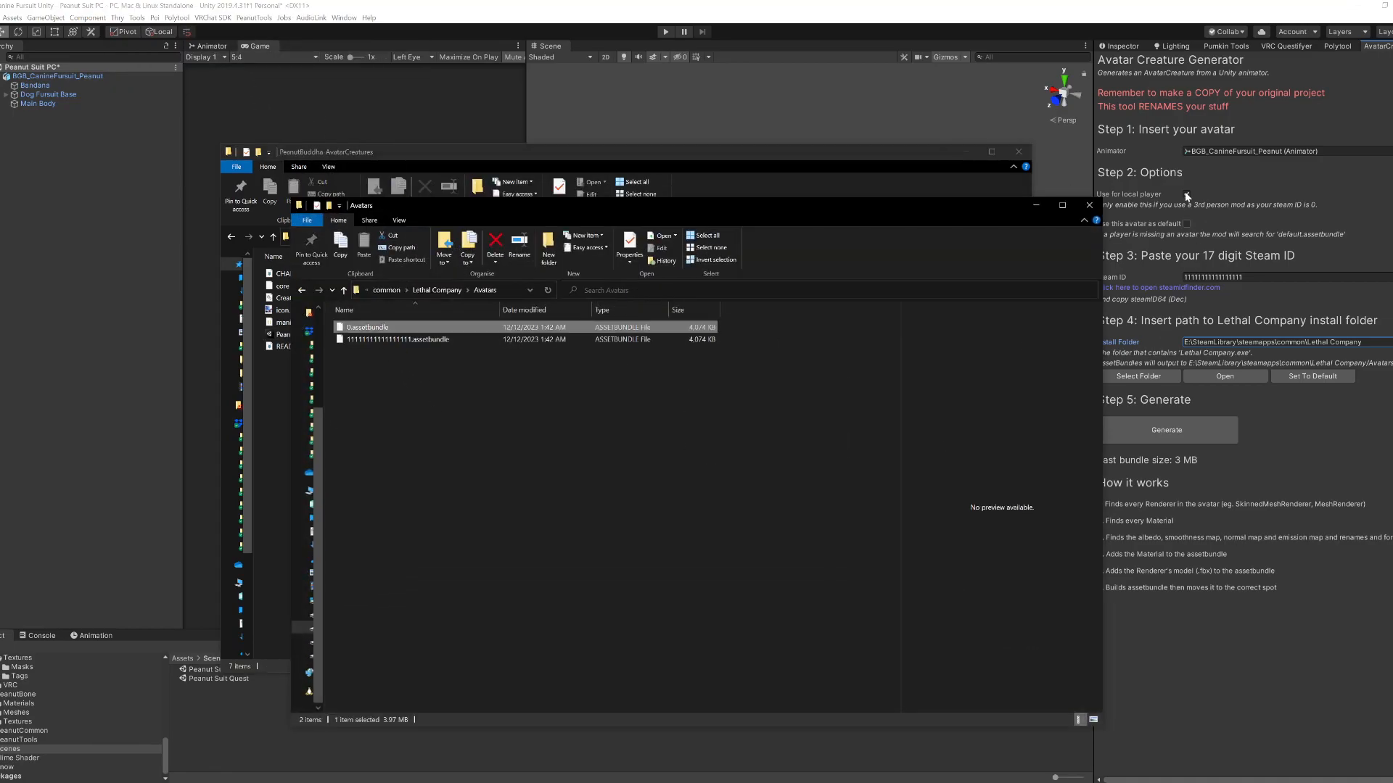
left_click(396, 339)
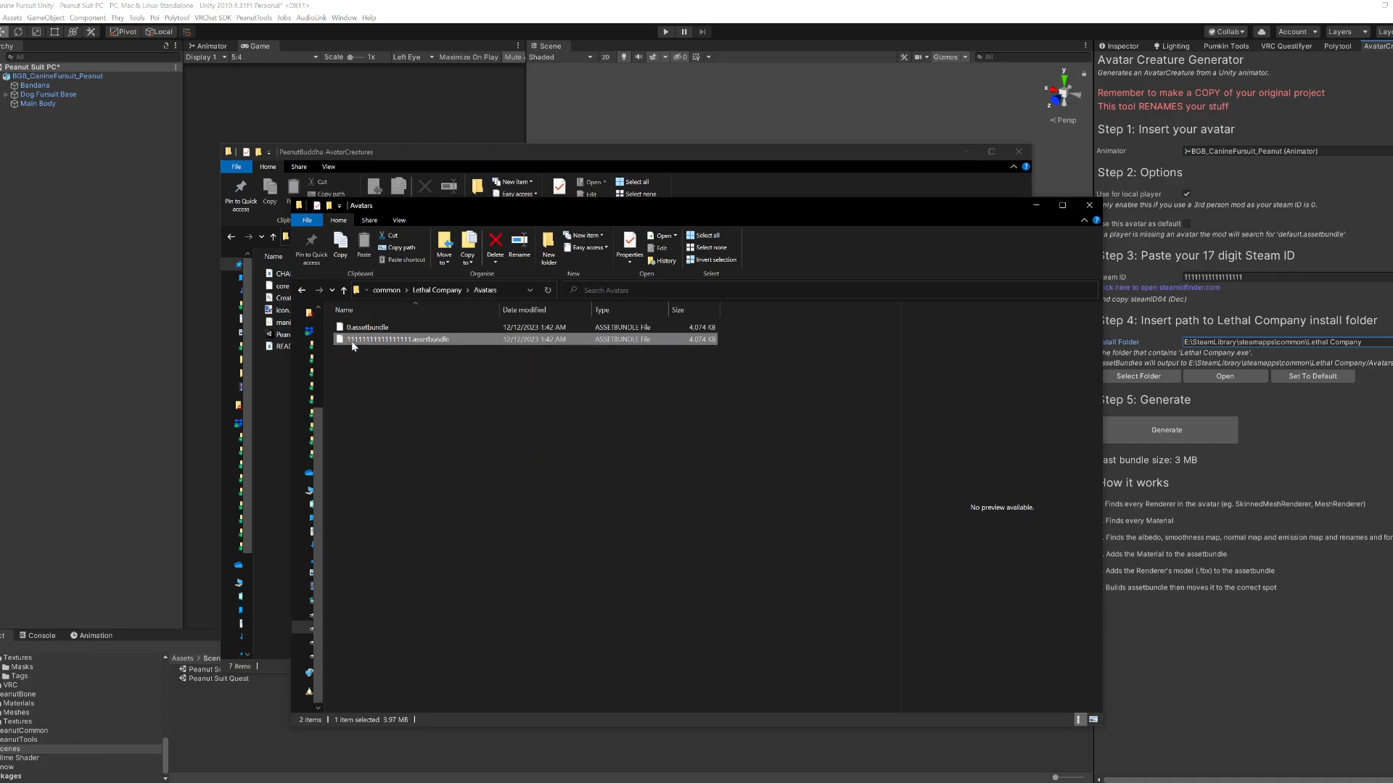
left_click(460, 373)
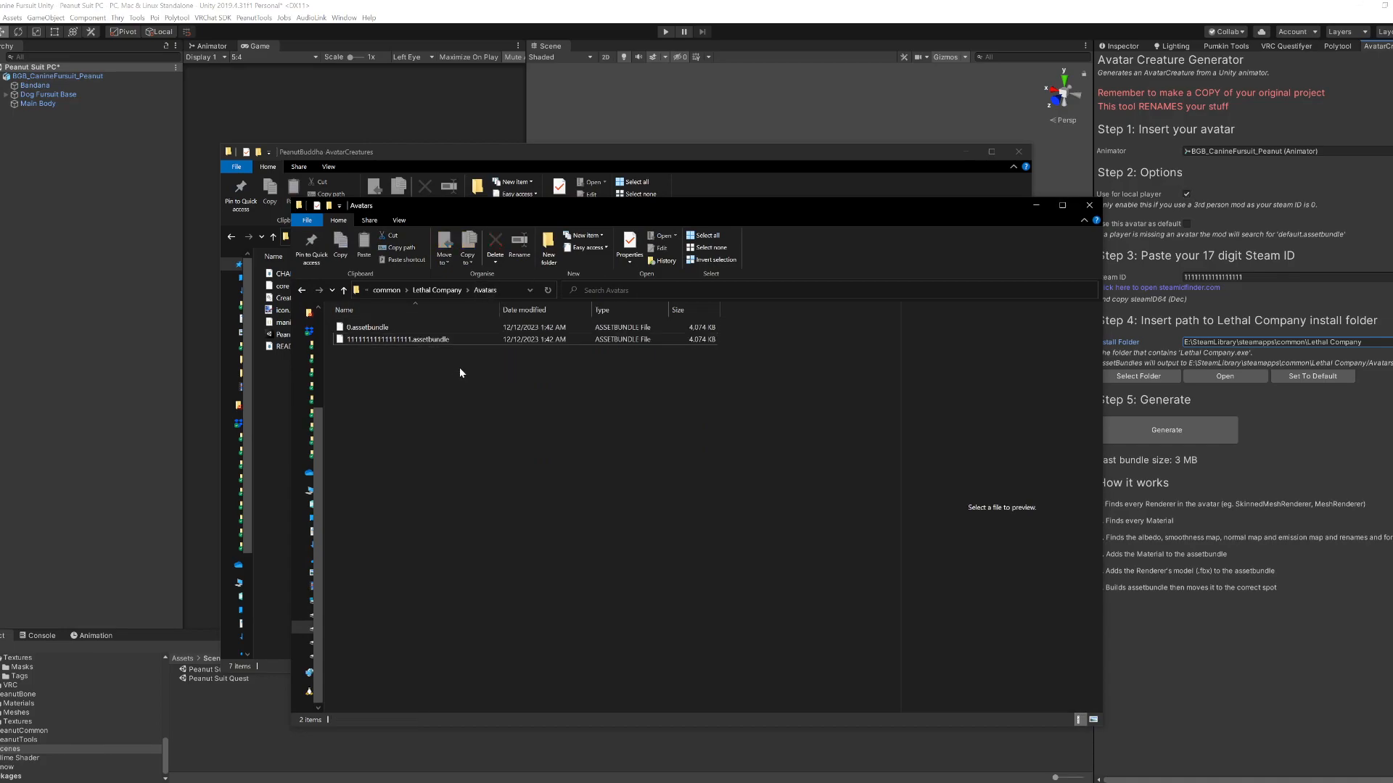
left_click(403, 340)
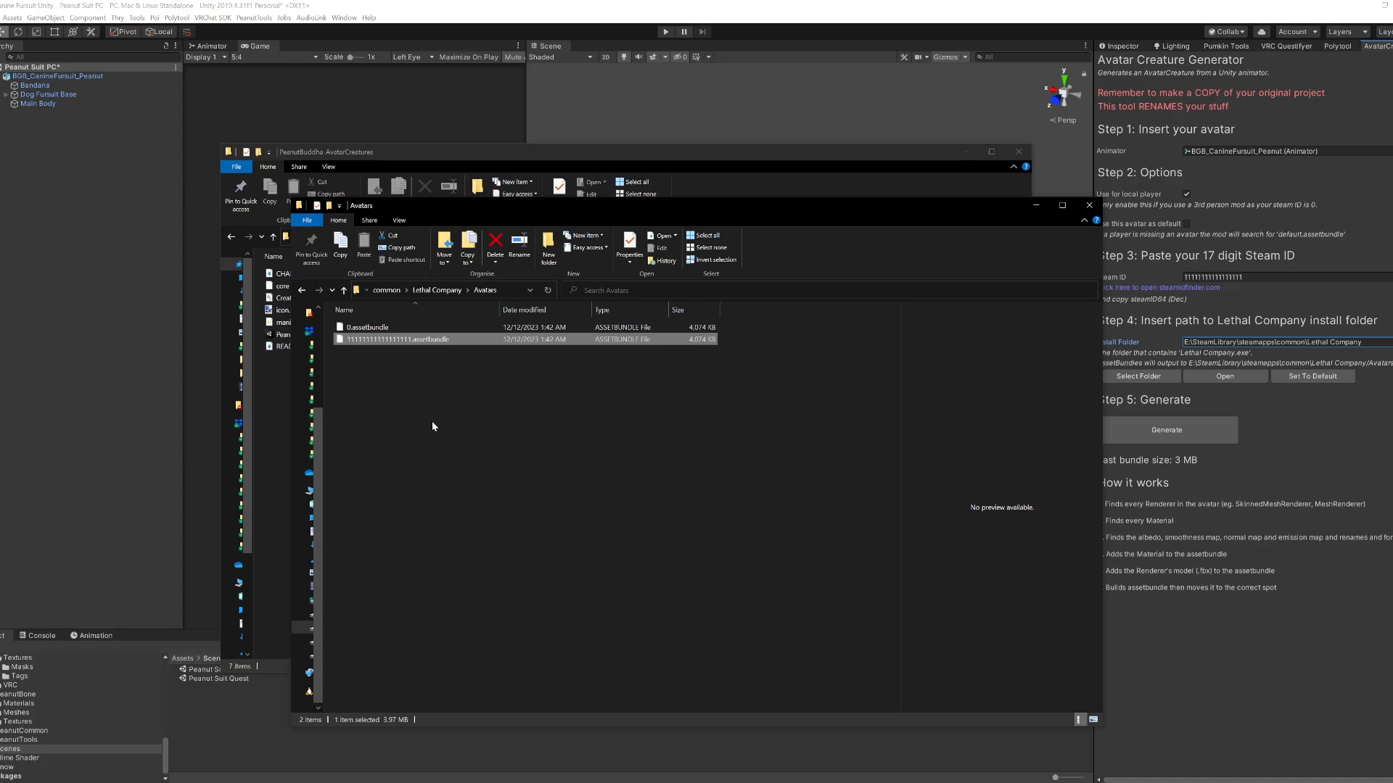
mouse_move(418, 339)
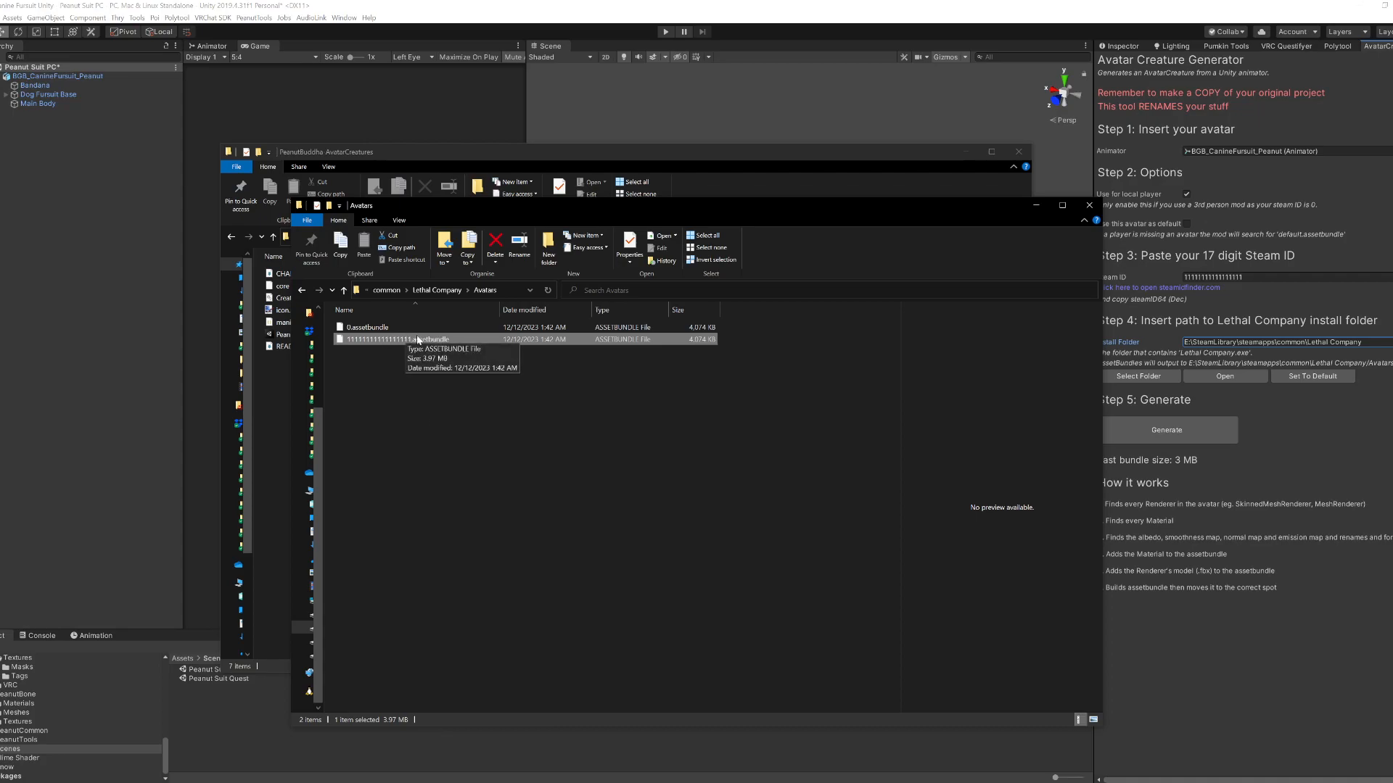
mouse_move(390, 341)
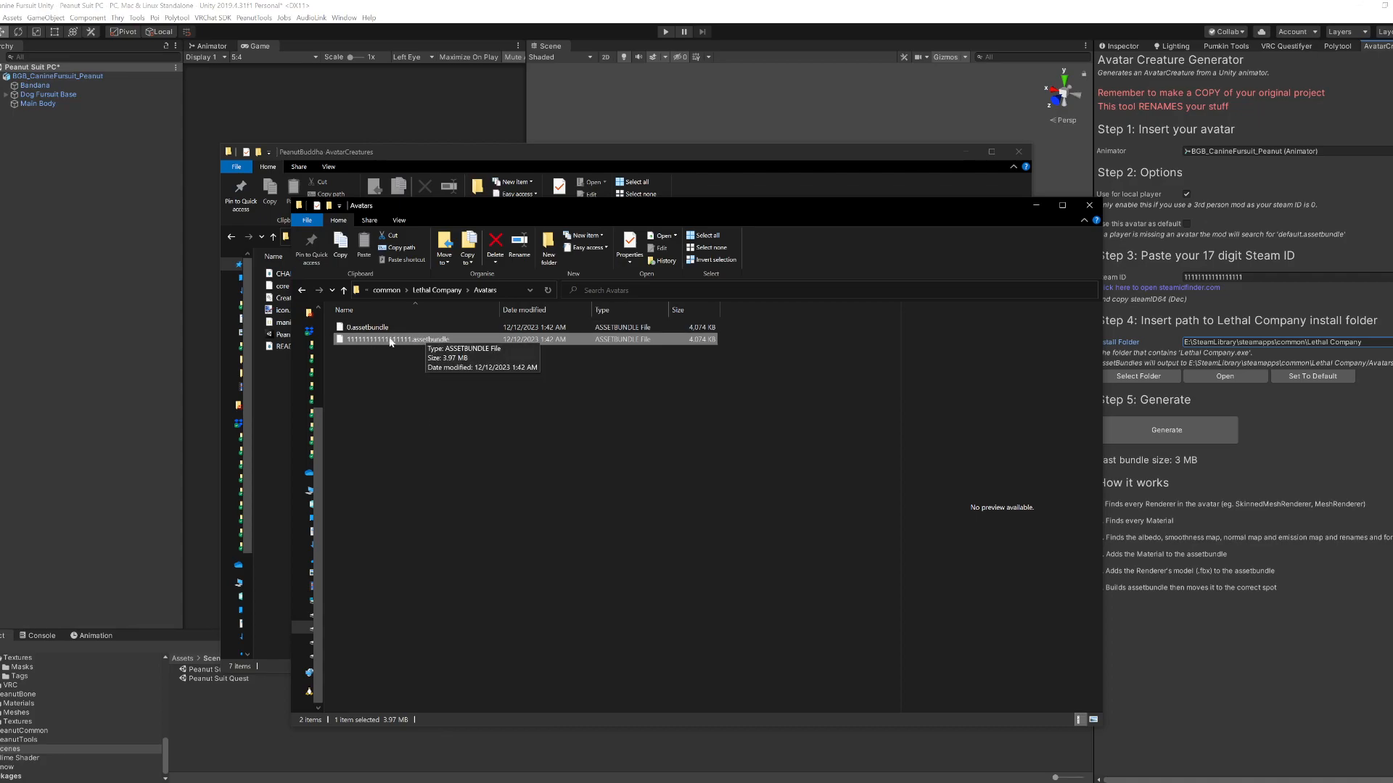